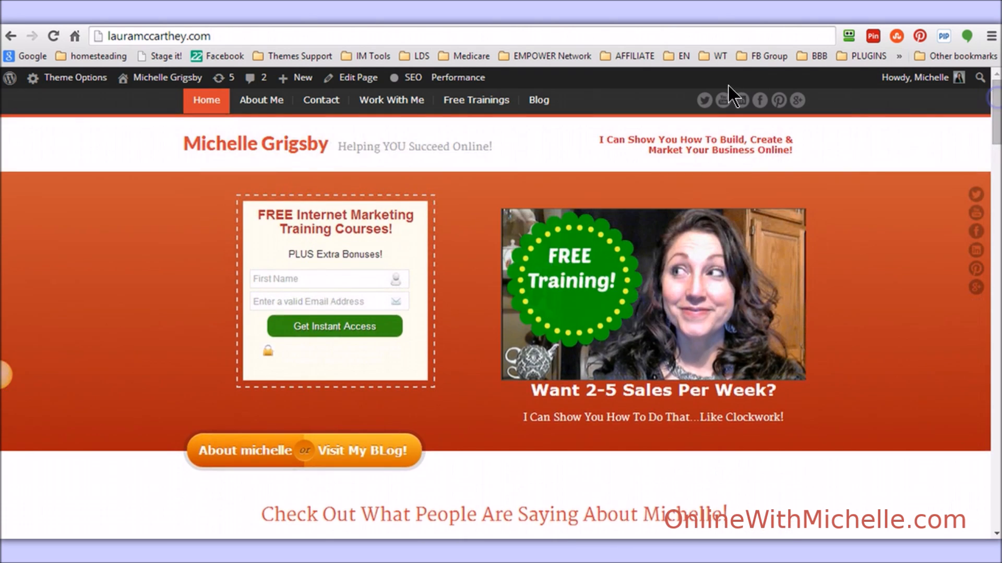
Open the 'Inspirational Short Story – About Persistence' post from the Blog listing and read through it.
{"action": "left_click", "coordinate": [539, 100]}
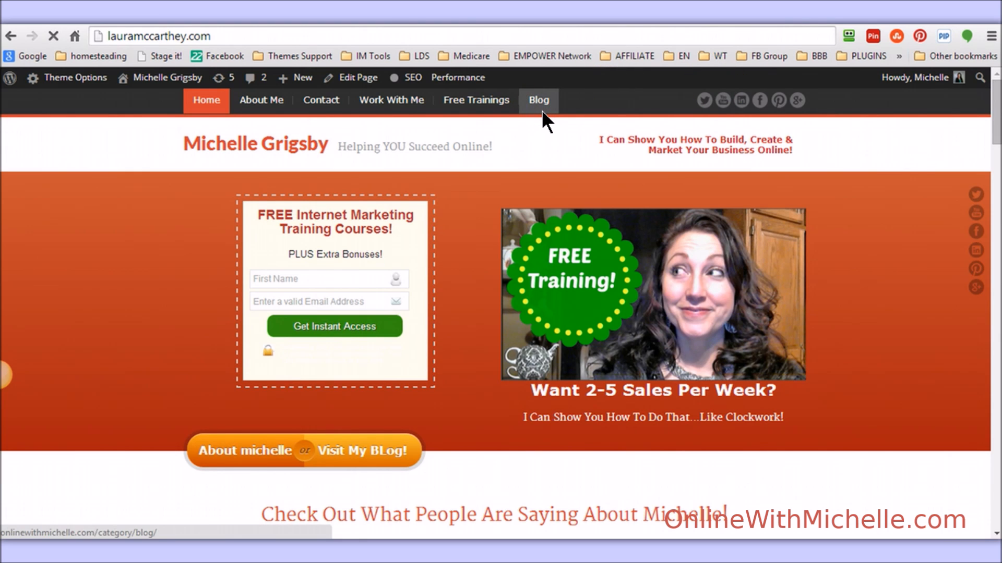
{"action": "left_click", "coordinate": [538, 100]}
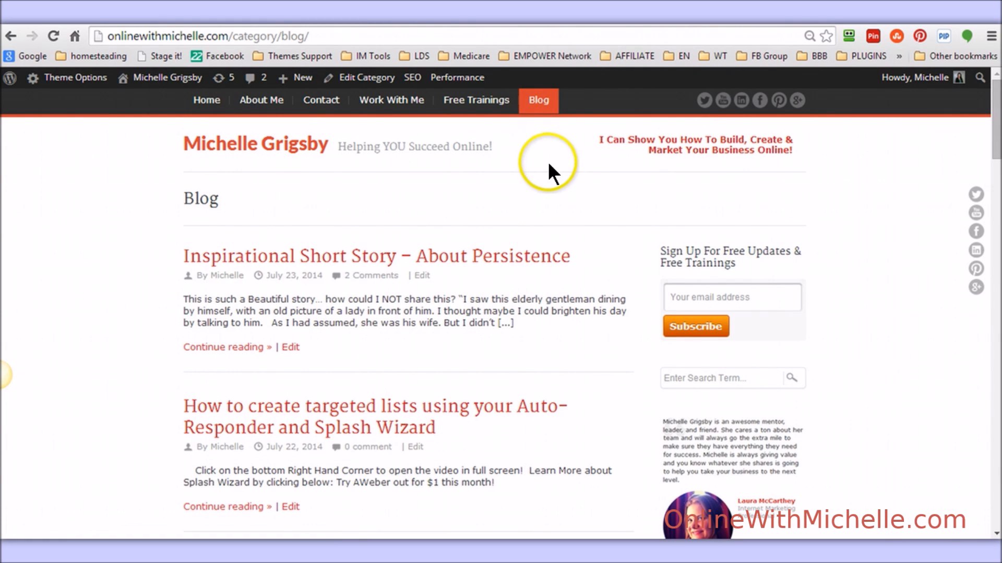
{"action": "mouse_move", "coordinate": [520, 259]}
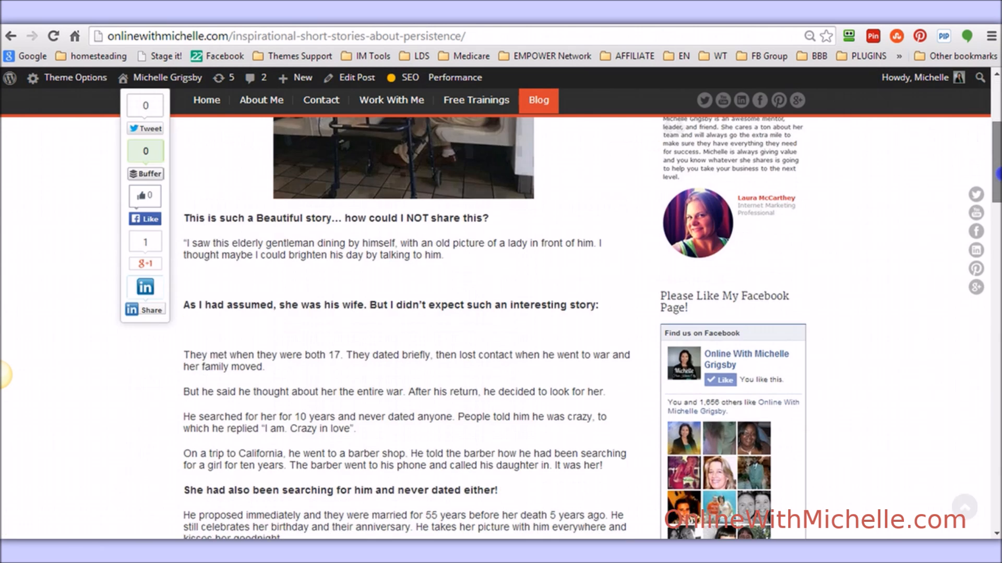
{"action": "scroll", "scroll_direction": "down", "scroll_amount": 3}
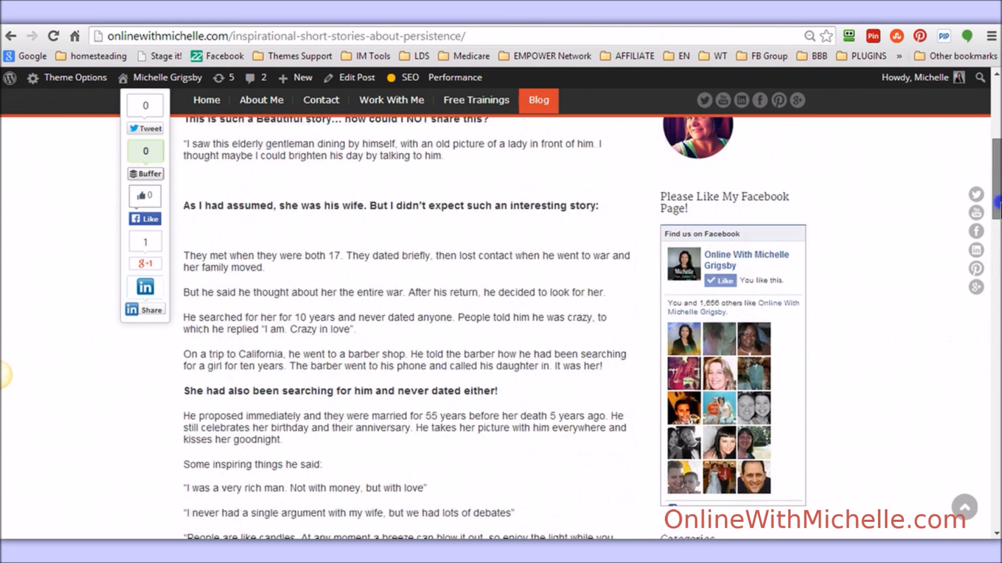
{"action": "scroll", "scroll_direction": "down", "scroll_amount": 3}
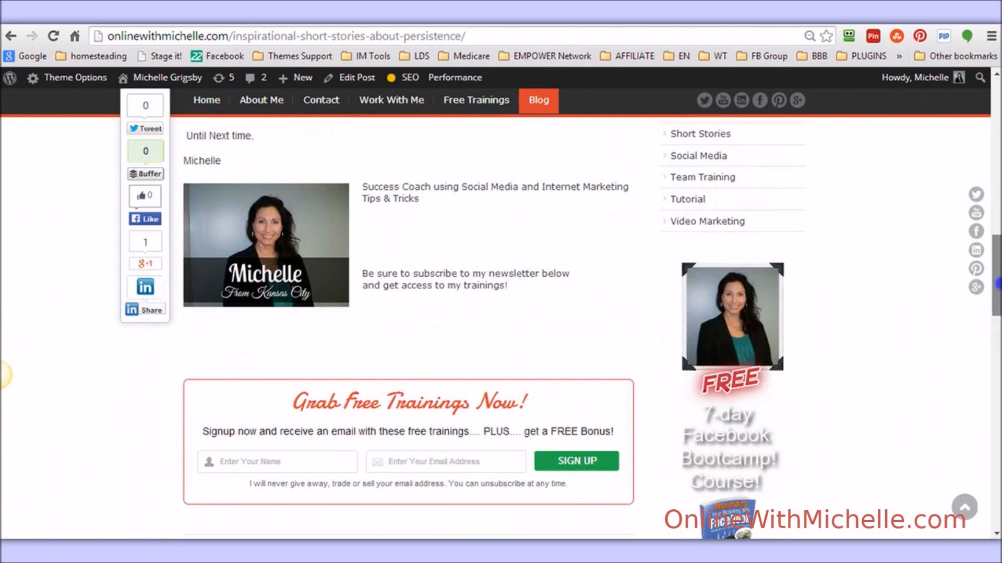
{"action": "scroll", "scroll_direction": "up", "scroll_amount": 3}
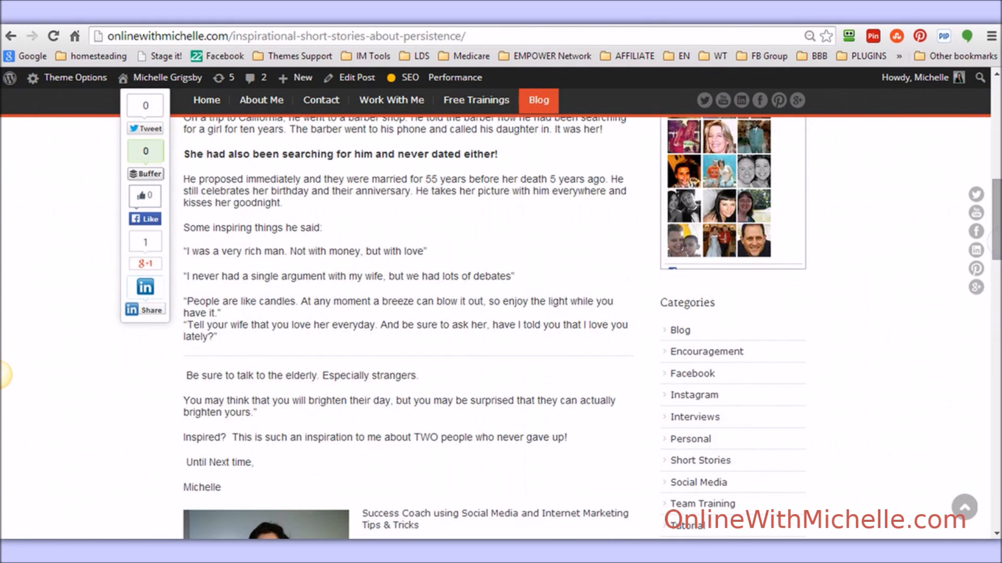
{"action": "scroll", "scroll_direction": "up", "scroll_amount": 3}
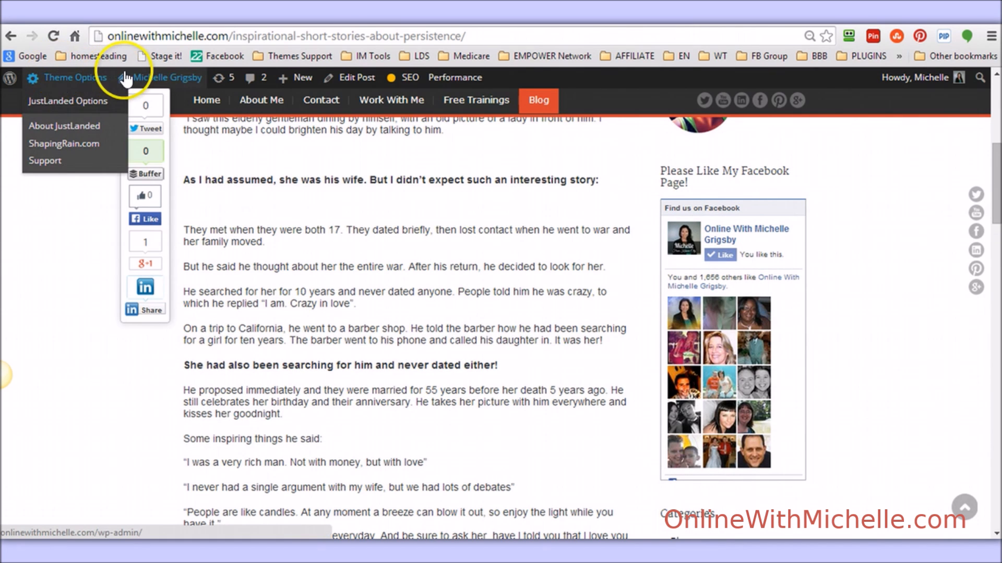
Go to the admin dashboard's Installed Plugins list and locate the active Optin Forms plugin.
{"action": "left_click", "coordinate": [166, 77]}
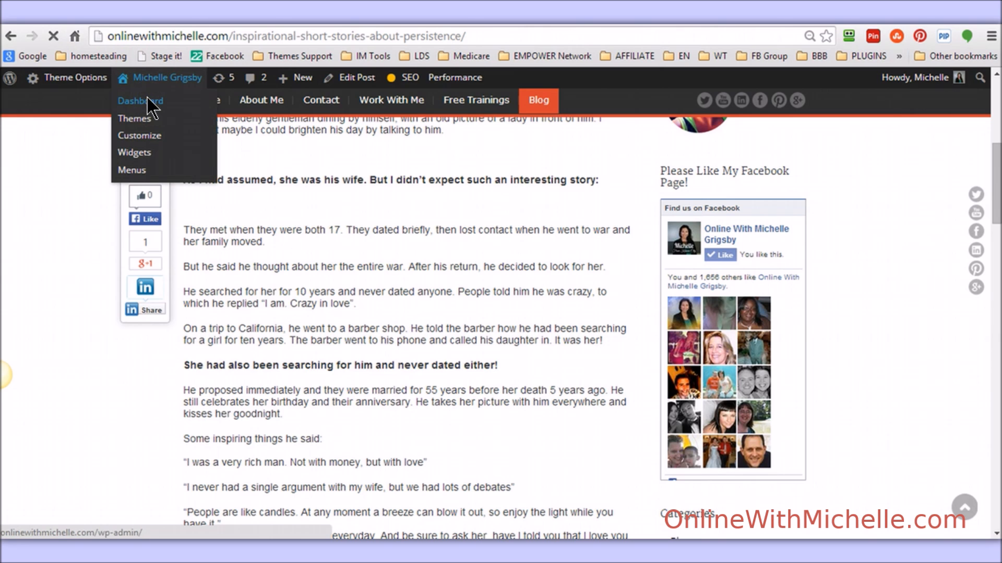
{"action": "left_click", "coordinate": [140, 102]}
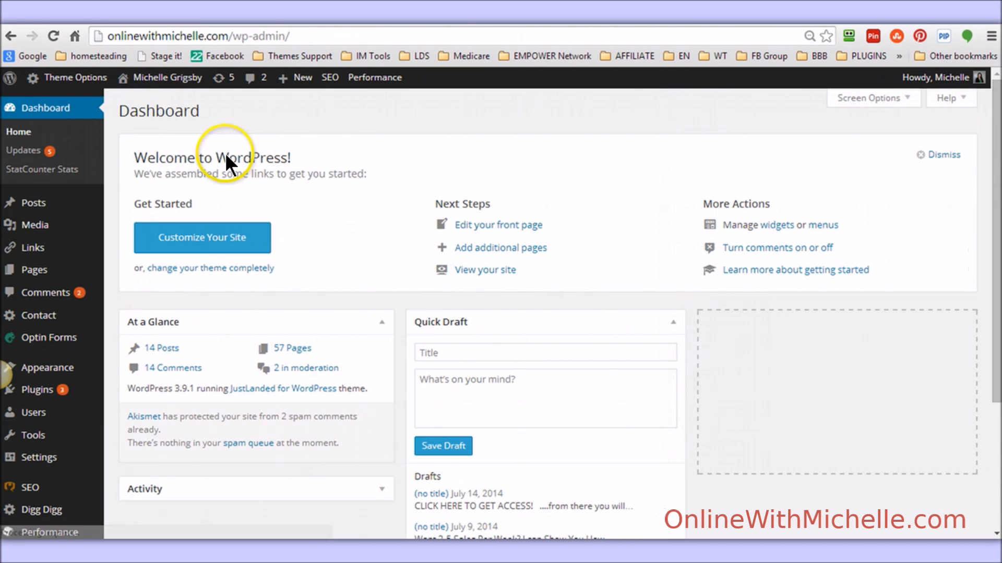
{"action": "left_click", "coordinate": [35, 391]}
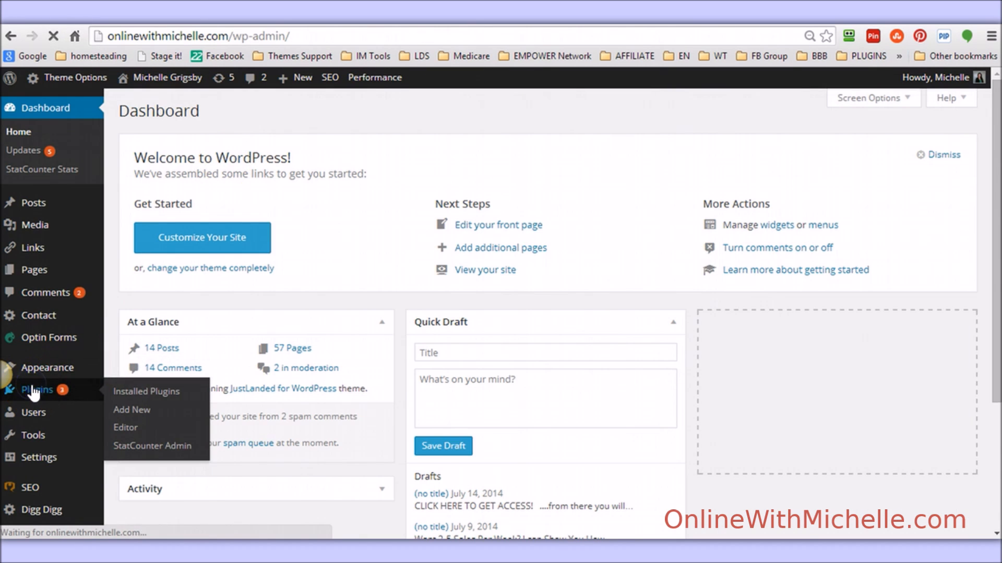
{"action": "left_click", "coordinate": [147, 391]}
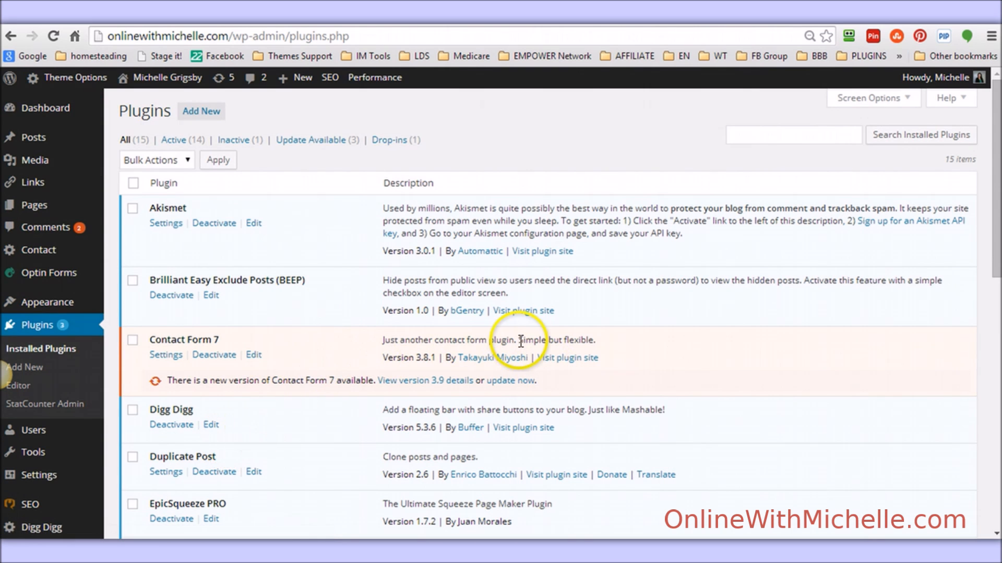
{"action": "scroll", "scroll_direction": "down", "scroll_amount": 3}
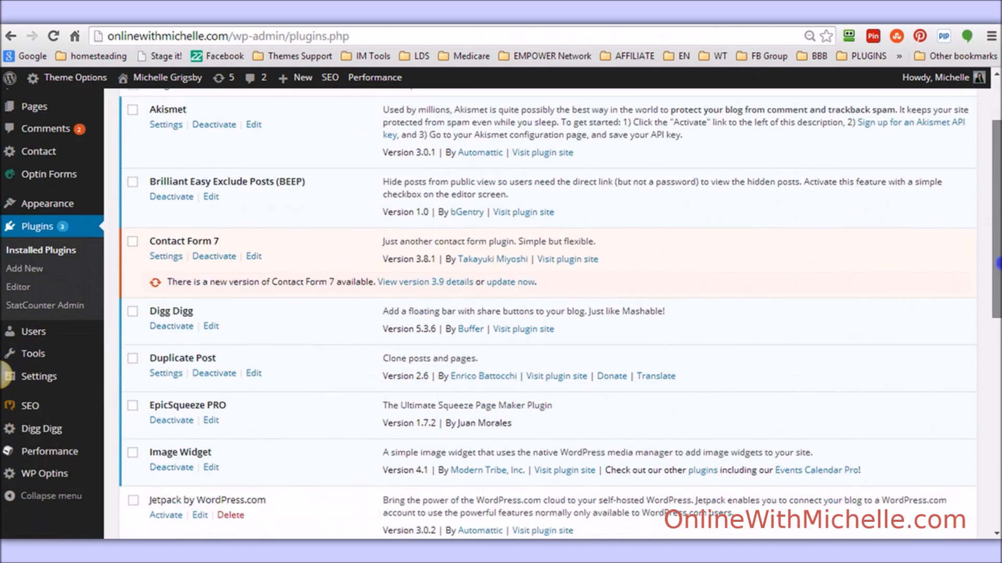
{"action": "scroll", "scroll_direction": "down", "scroll_amount": 3}
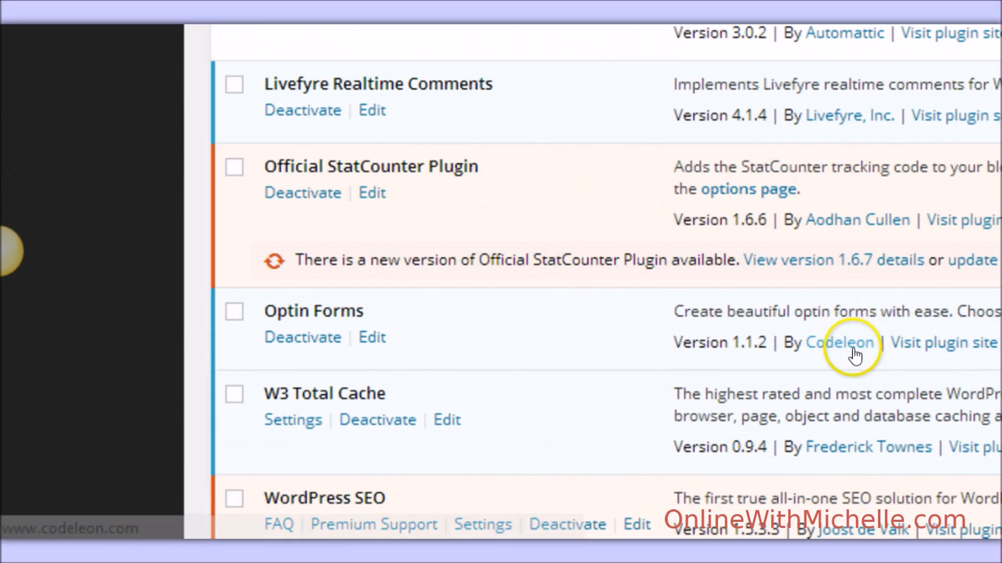
{"action": "mouse_move", "coordinate": [833, 363]}
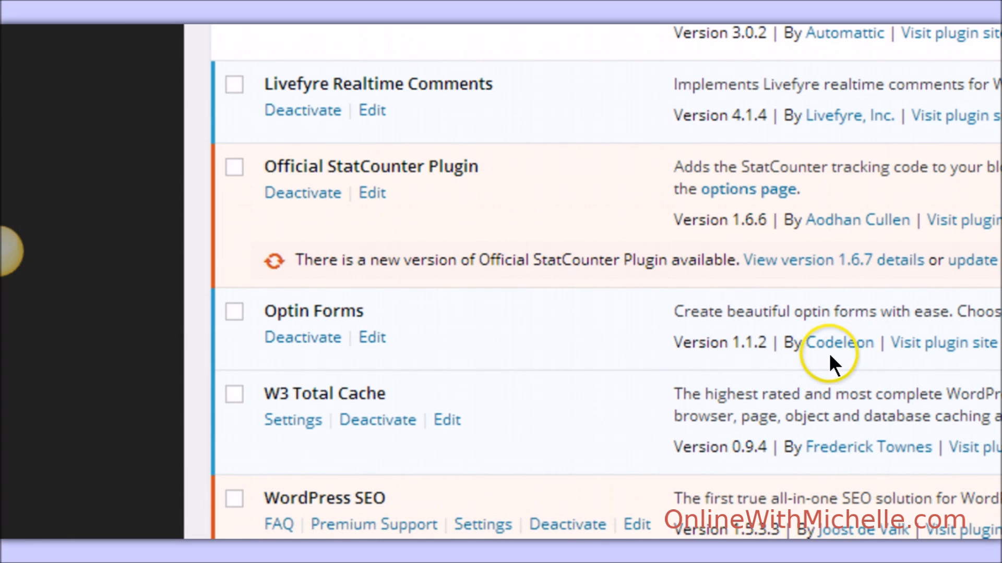
{"action": "mouse_move", "coordinate": [840, 342]}
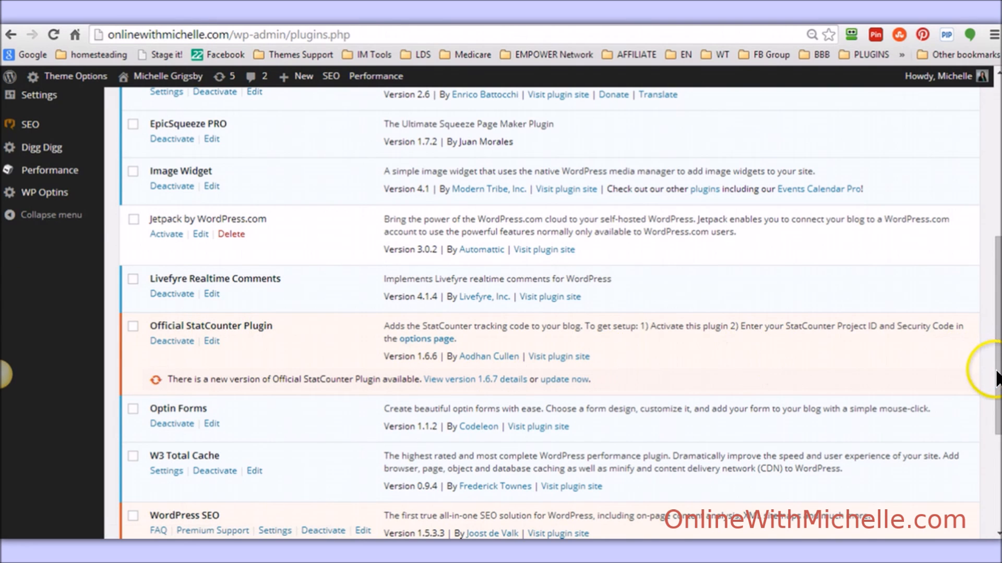
{"action": "scroll", "scroll_direction": "up", "scroll_amount": 3}
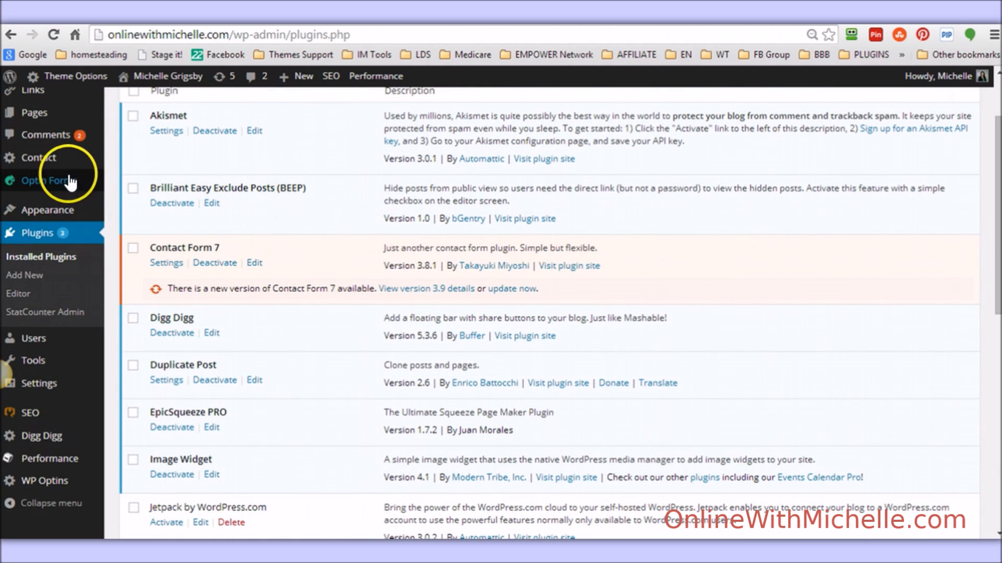
In Optin Forms settings, choose aWeber as the email solution.
{"action": "left_click", "coordinate": [40, 182]}
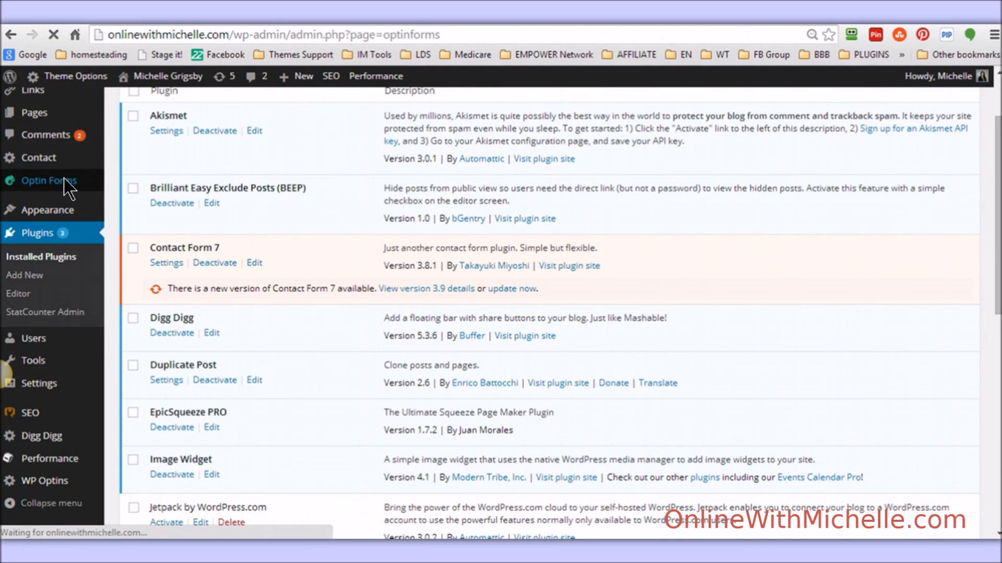
{"action": "left_click", "coordinate": [48, 180]}
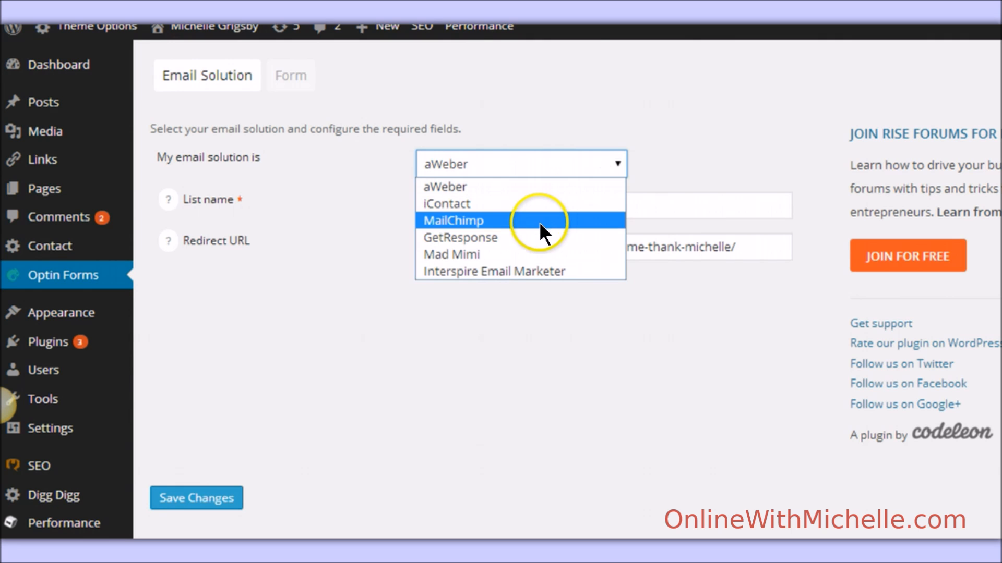
{"action": "mouse_move", "coordinate": [551, 286]}
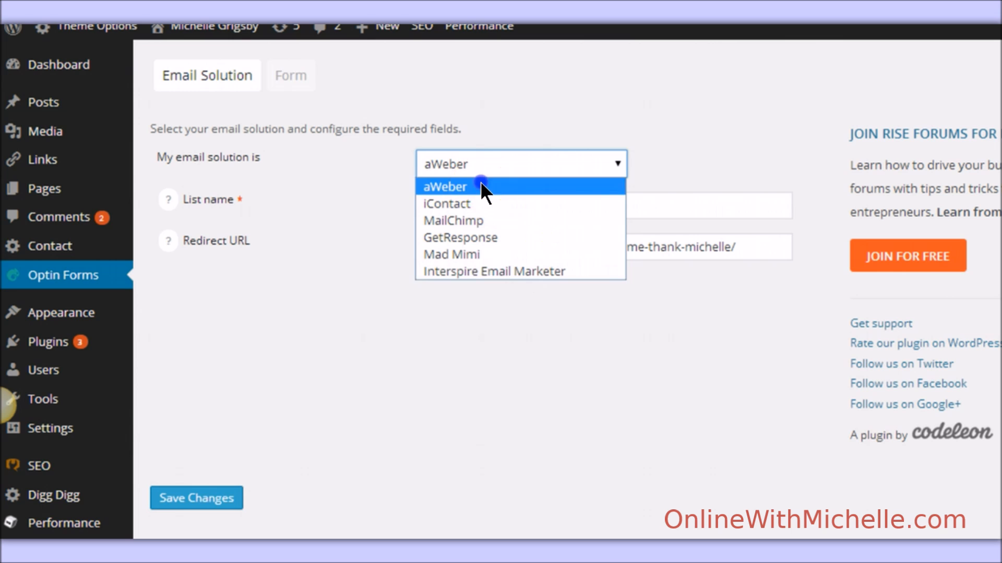
{"action": "left_click", "coordinate": [445, 186]}
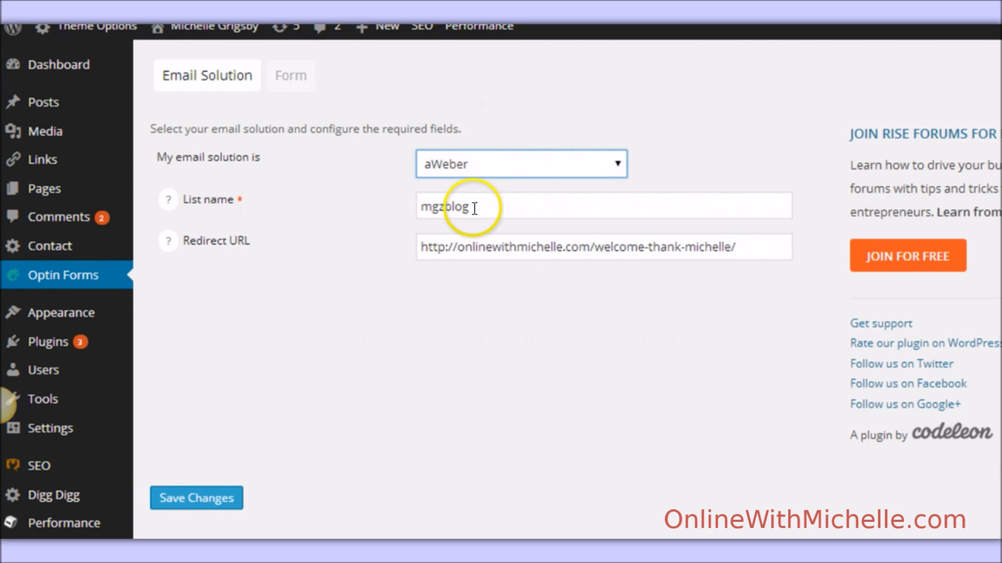
Set the aWeber list name to mgzblog and the redirect URL to the welcome-thank-michelle page.
{"action": "double_click", "coordinate": [444, 206]}
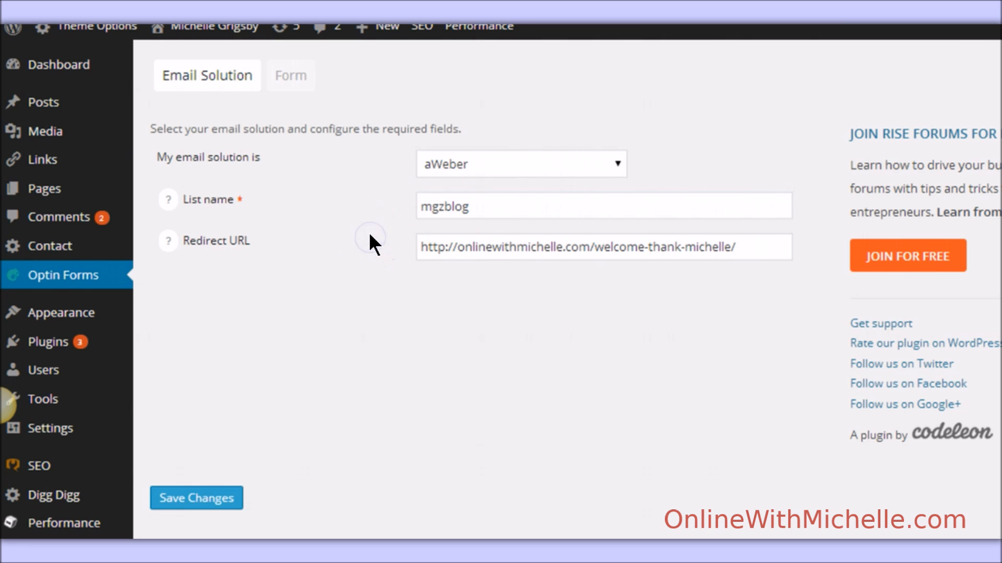
{"action": "left_click", "coordinate": [426, 247]}
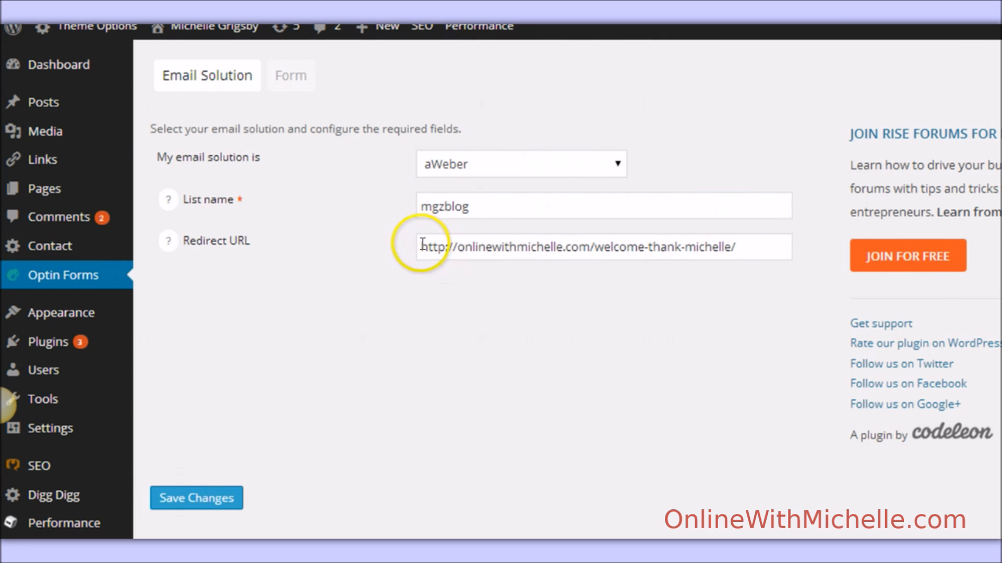
{"action": "triple_click", "coordinate": [581, 246]}
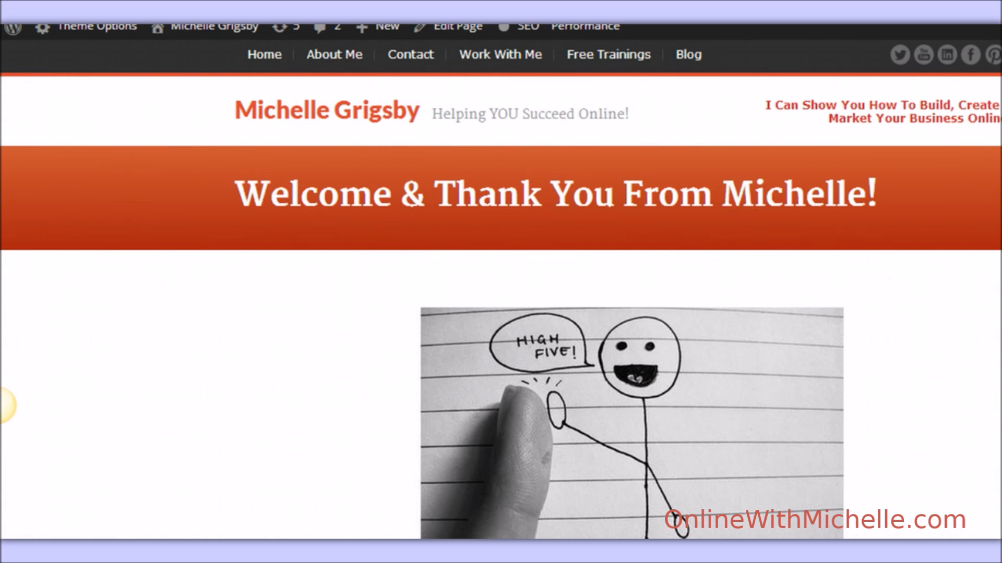
{"action": "scroll", "scroll_direction": "down", "scroll_amount": 3}
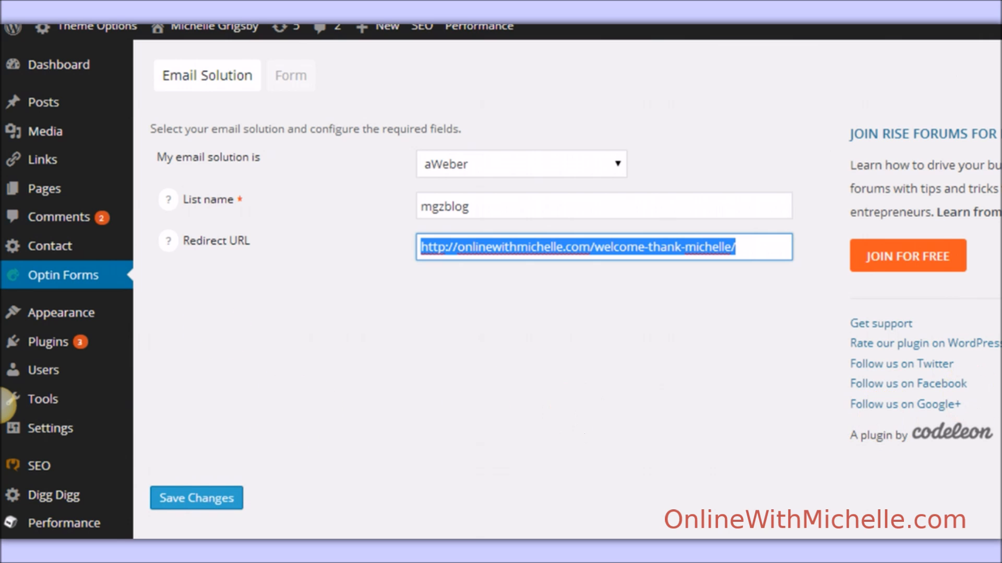
On the Form tab choose design 01 and expand the Style Your Form options.
{"action": "left_click", "coordinate": [290, 75]}
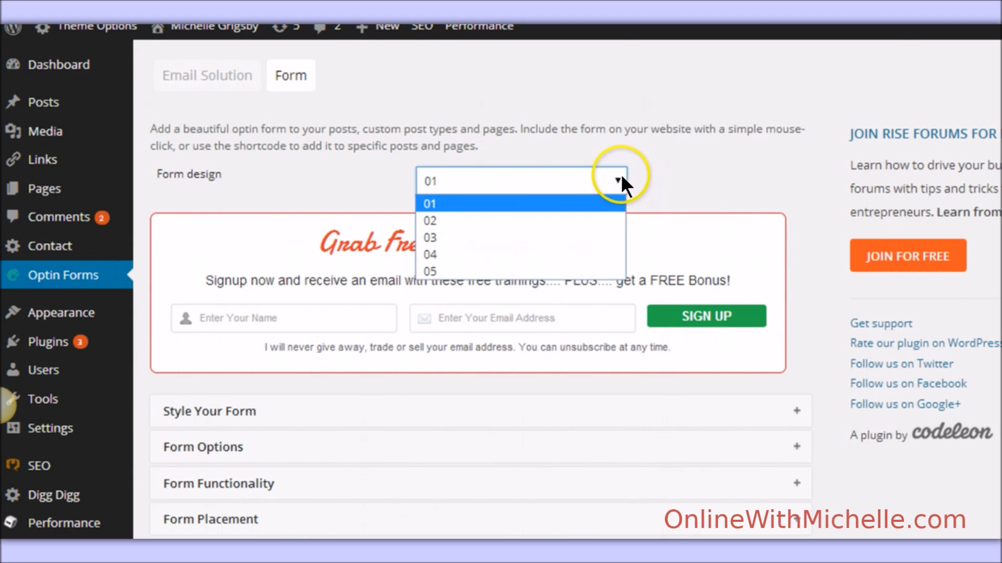
{"action": "left_click", "coordinate": [430, 204]}
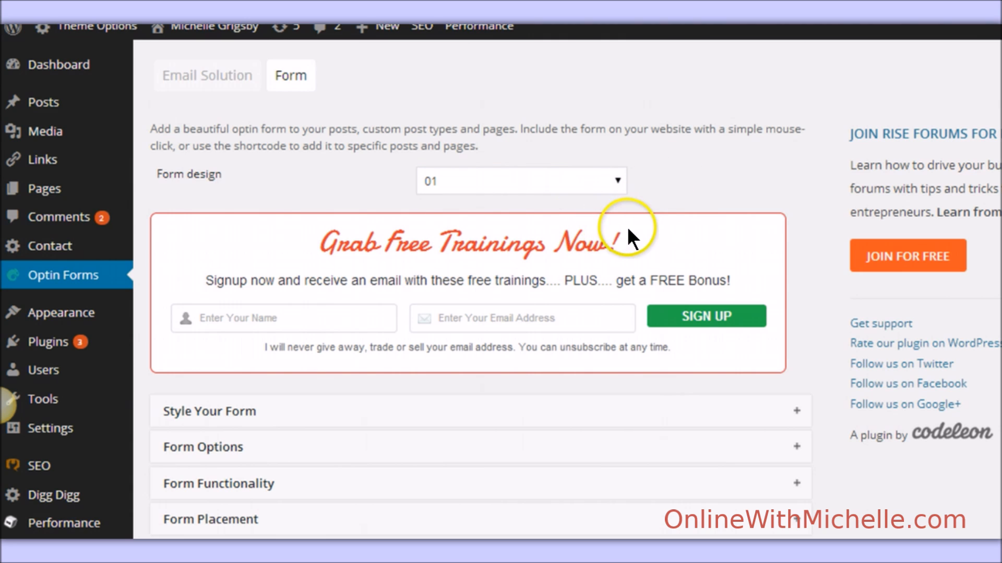
{"action": "left_click", "coordinate": [794, 409]}
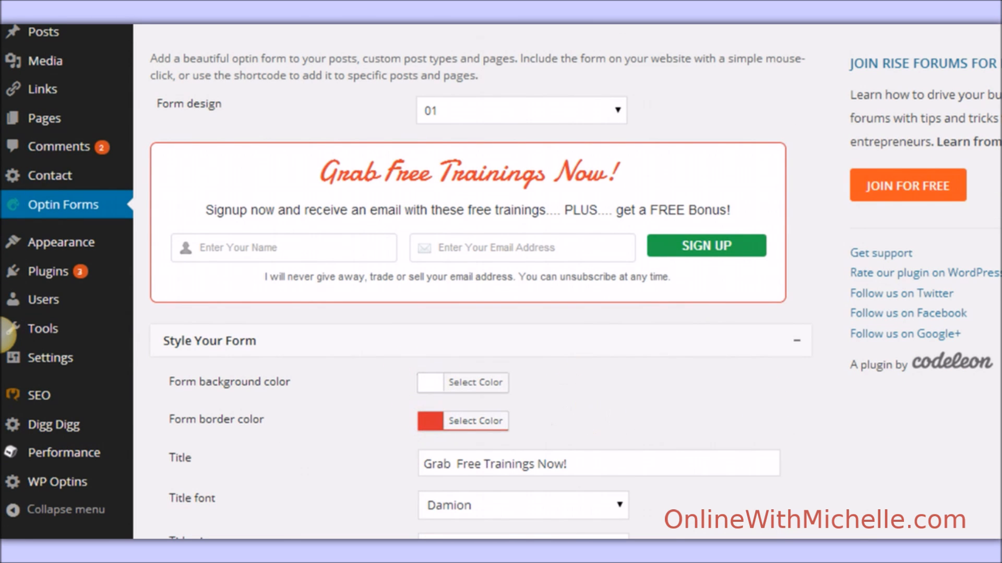
{"action": "scroll", "scroll_direction": "down", "scroll_amount": 3}
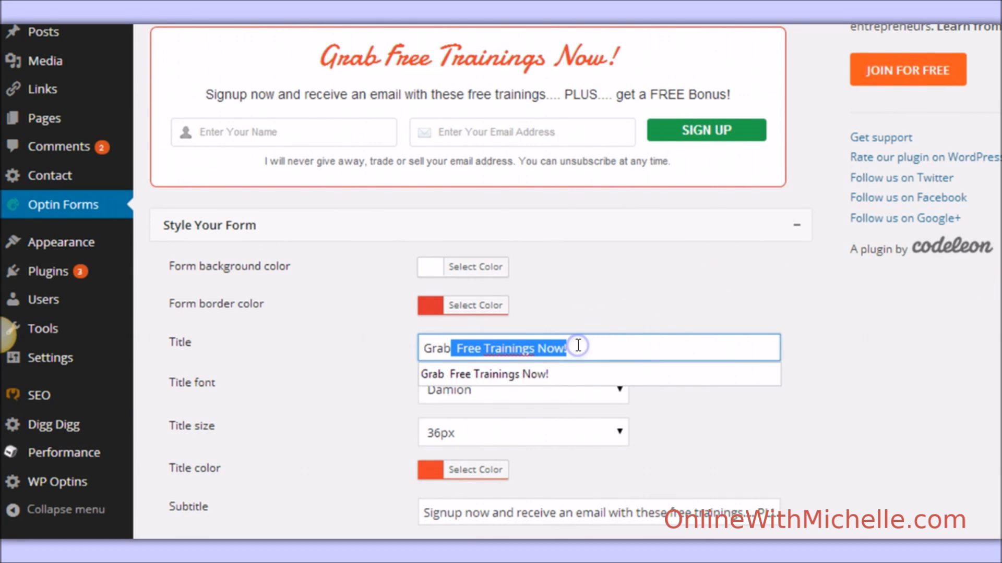
{"action": "type", "text": "I d"}
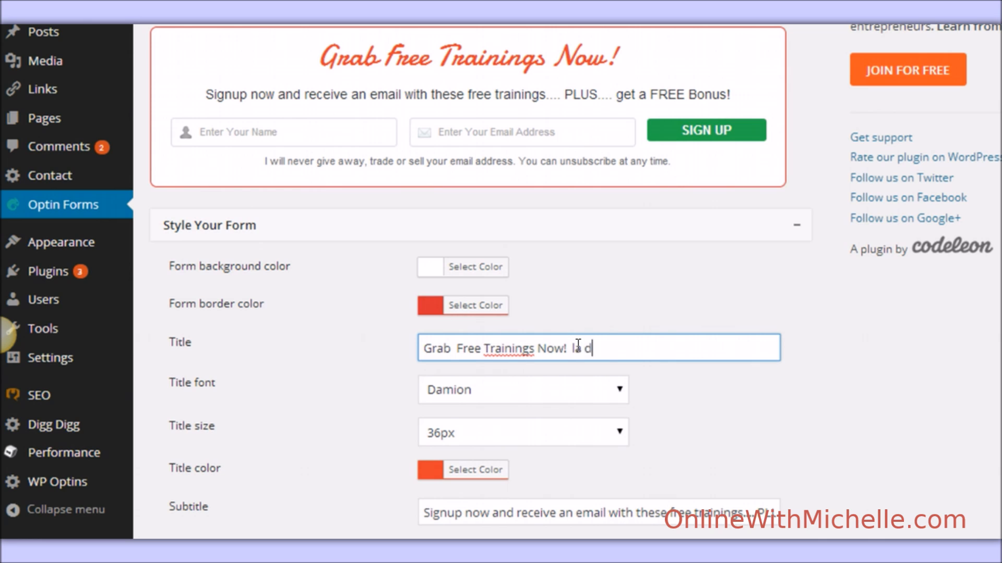
{"action": "type", "text": "a tee da"}
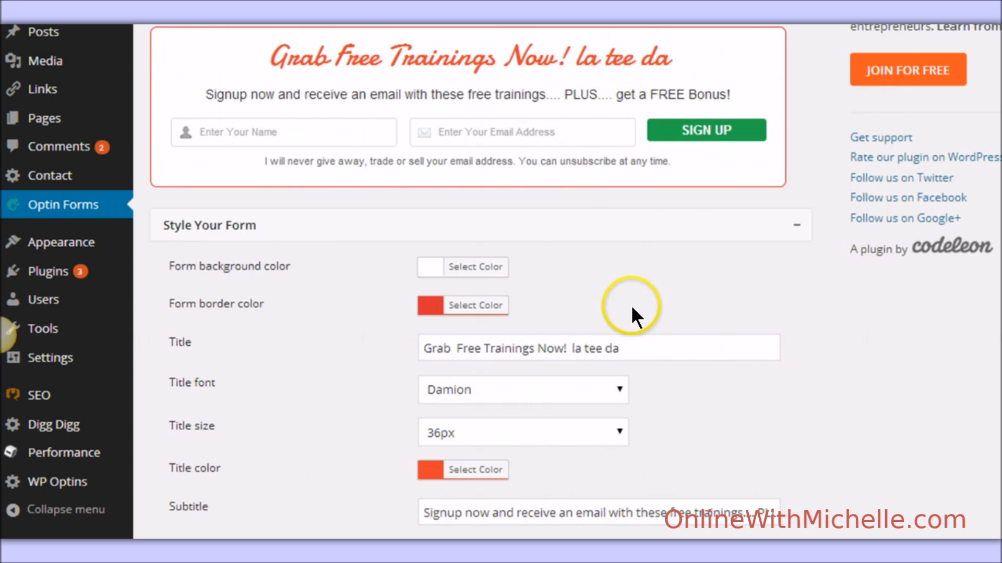
{"action": "left_click", "coordinate": [570, 347]}
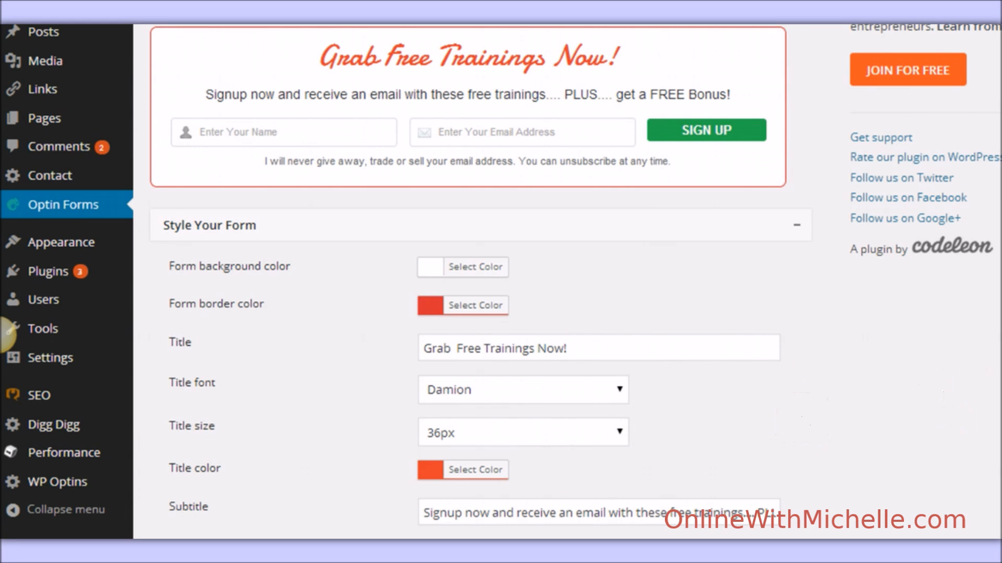
{"action": "scroll", "scroll_direction": "down", "scroll_amount": 3}
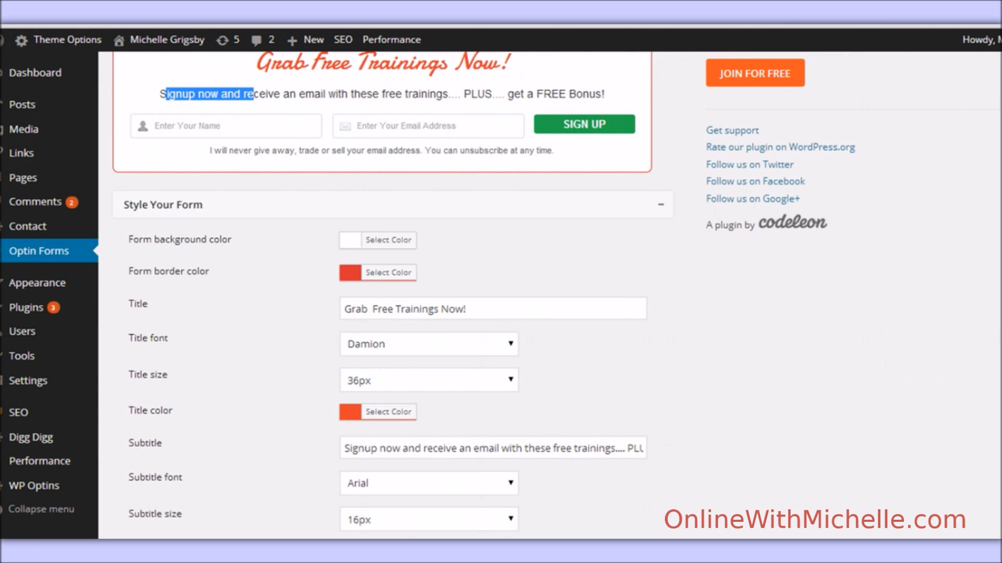
{"action": "scroll", "scroll_direction": "down", "scroll_amount": 3}
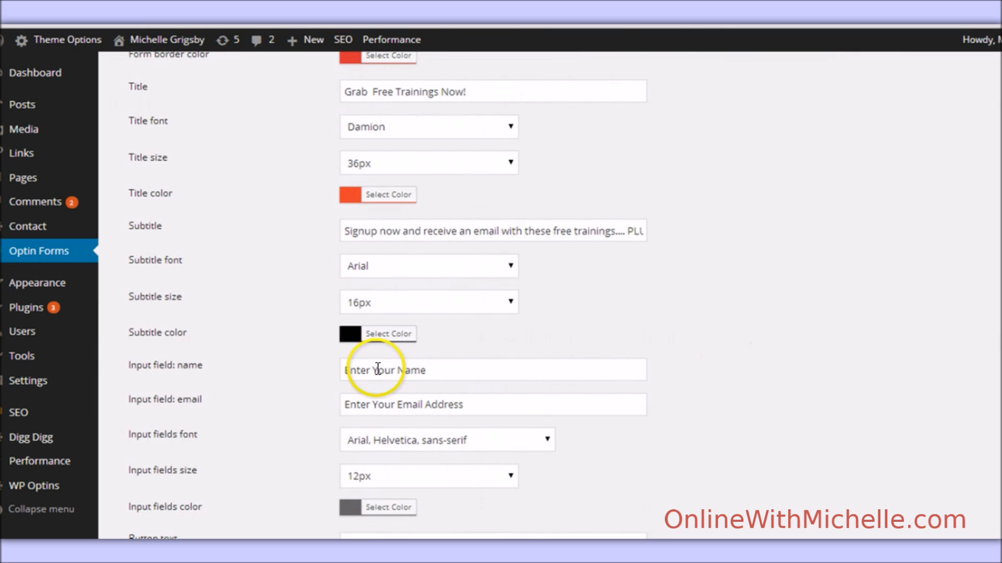
{"action": "mouse_move", "coordinate": [457, 432]}
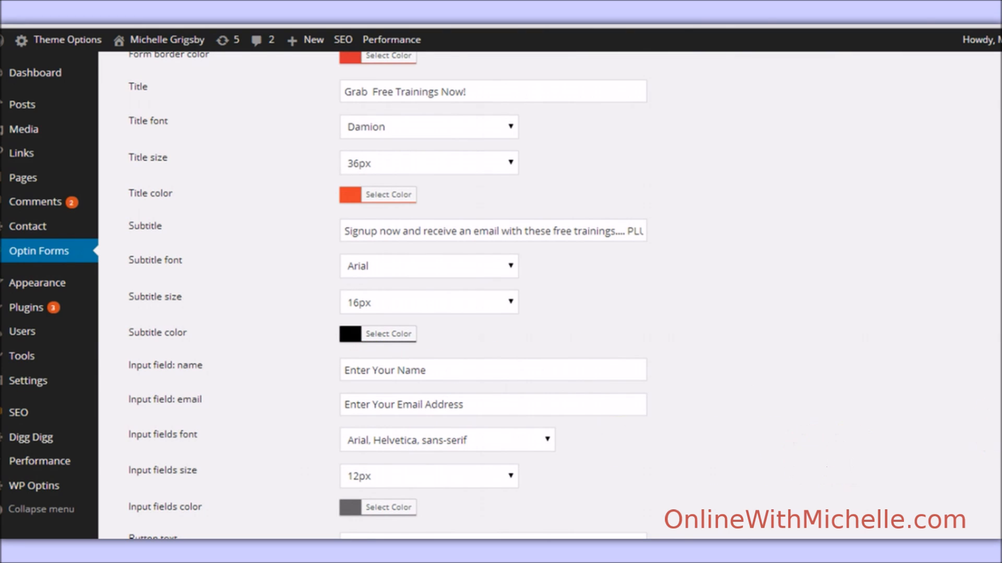
{"action": "scroll", "scroll_direction": "down", "scroll_amount": 3}
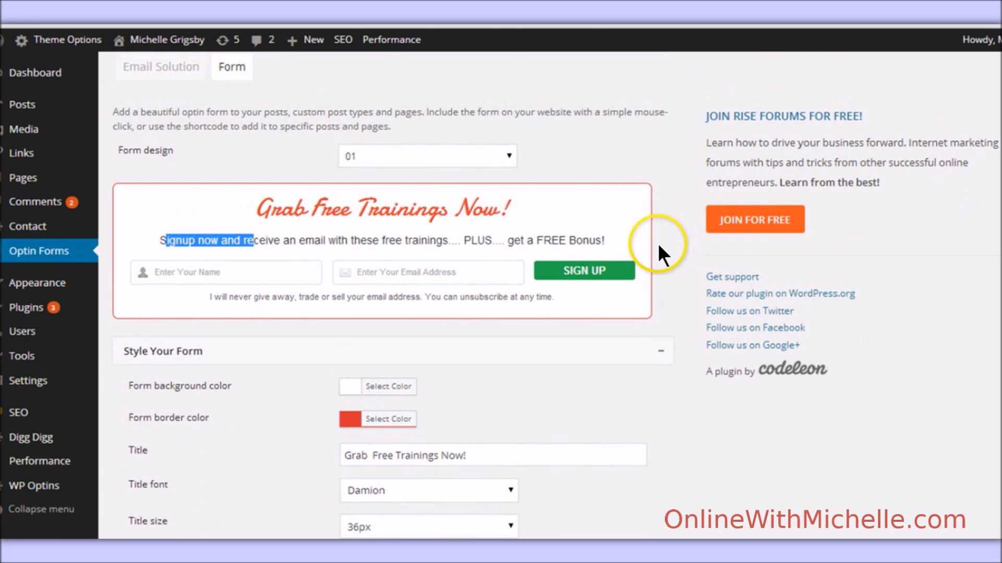
{"action": "scroll", "scroll_direction": "down", "scroll_amount": 3}
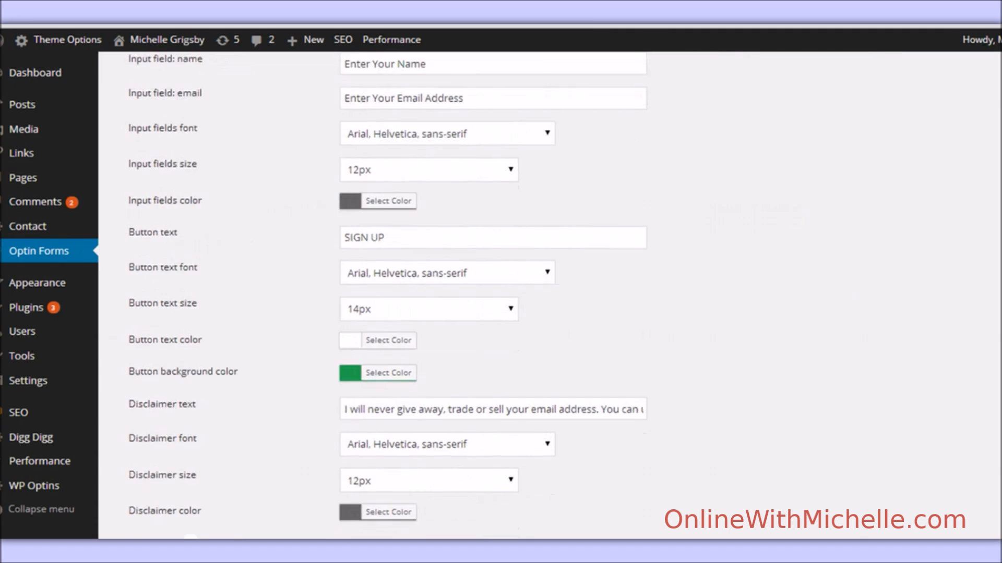
{"action": "scroll", "scroll_direction": "down", "scroll_amount": 3}
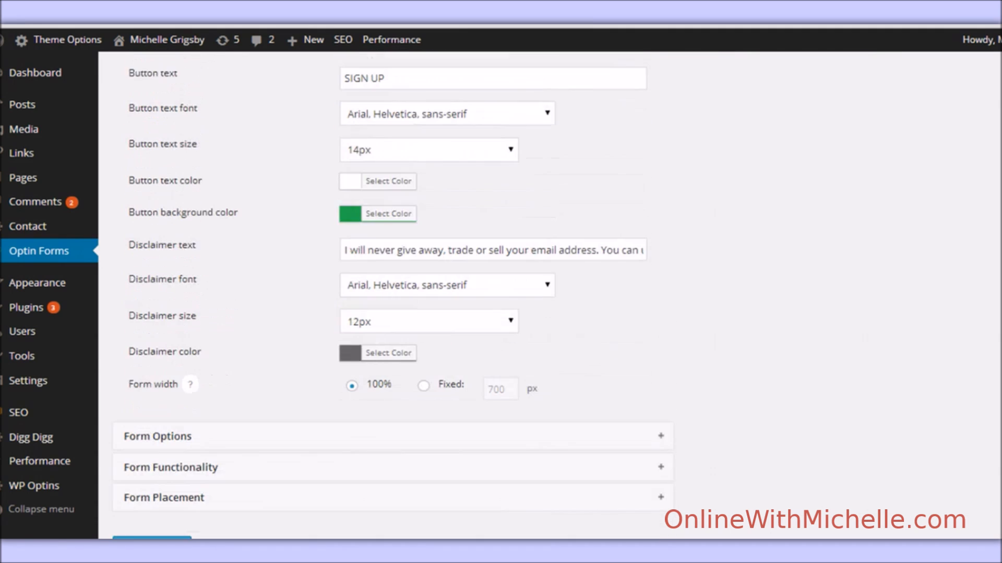
{"action": "scroll", "scroll_direction": "down", "scroll_amount": 3}
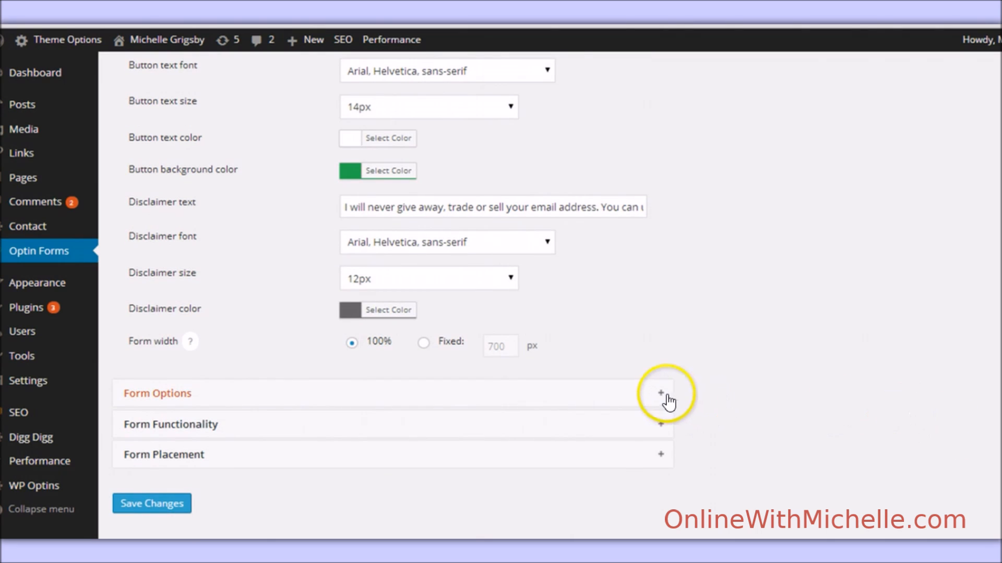
Under Form Placement set the form to show after the post, hidden on pages, and save the settings.
{"action": "left_click", "coordinate": [660, 406]}
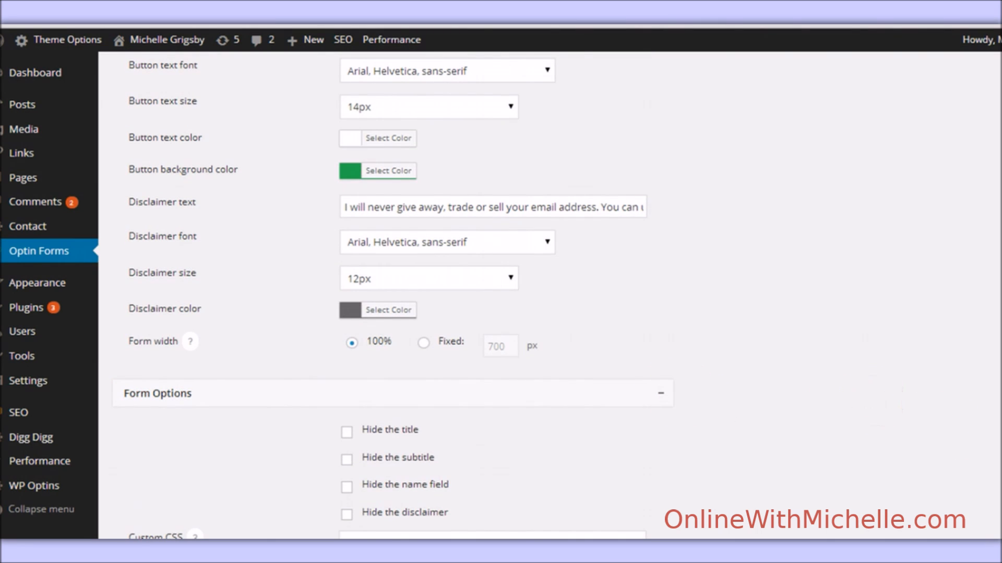
{"action": "scroll", "scroll_direction": "down", "scroll_amount": 3}
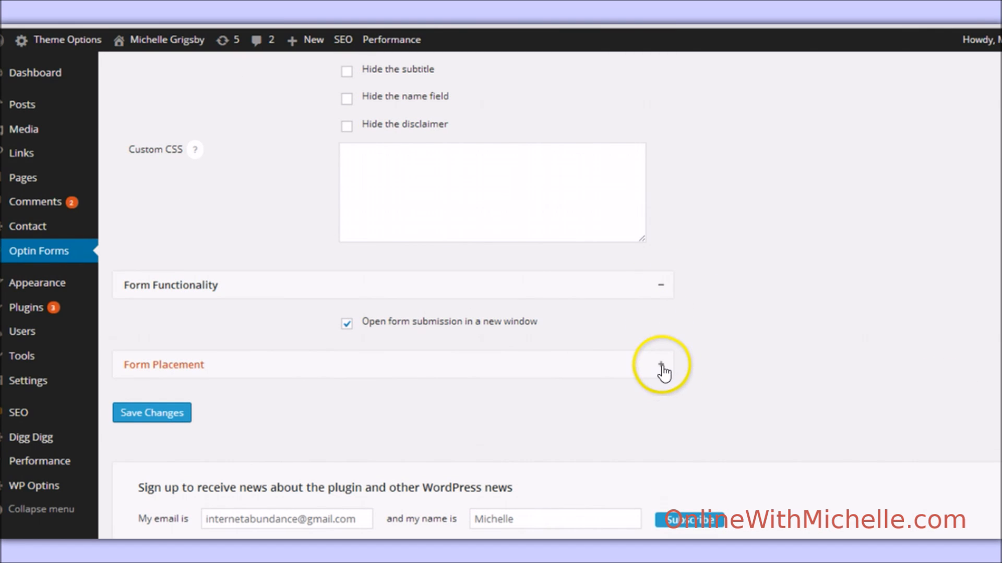
{"action": "left_click", "coordinate": [661, 365]}
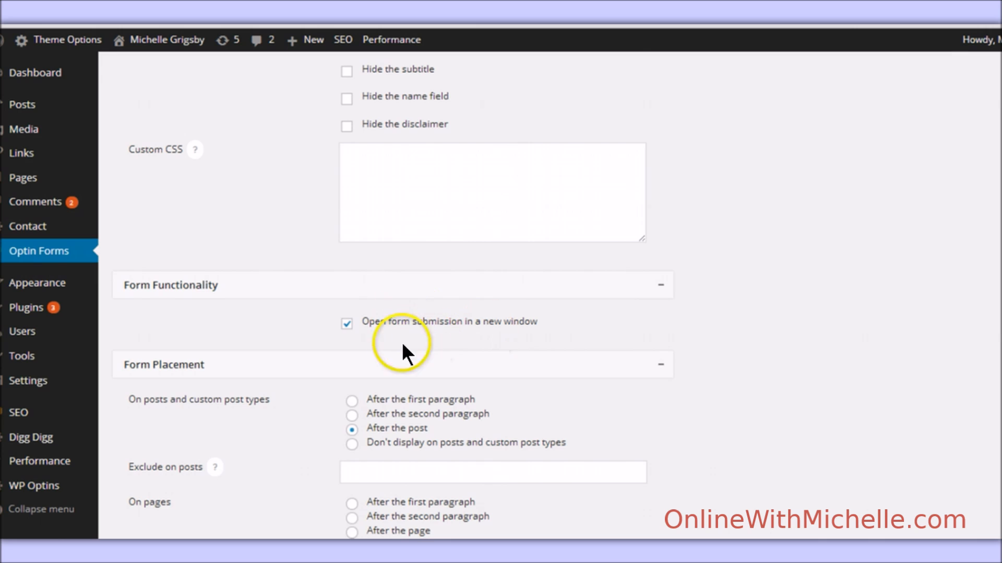
{"action": "scroll", "scroll_direction": "down", "scroll_amount": 3}
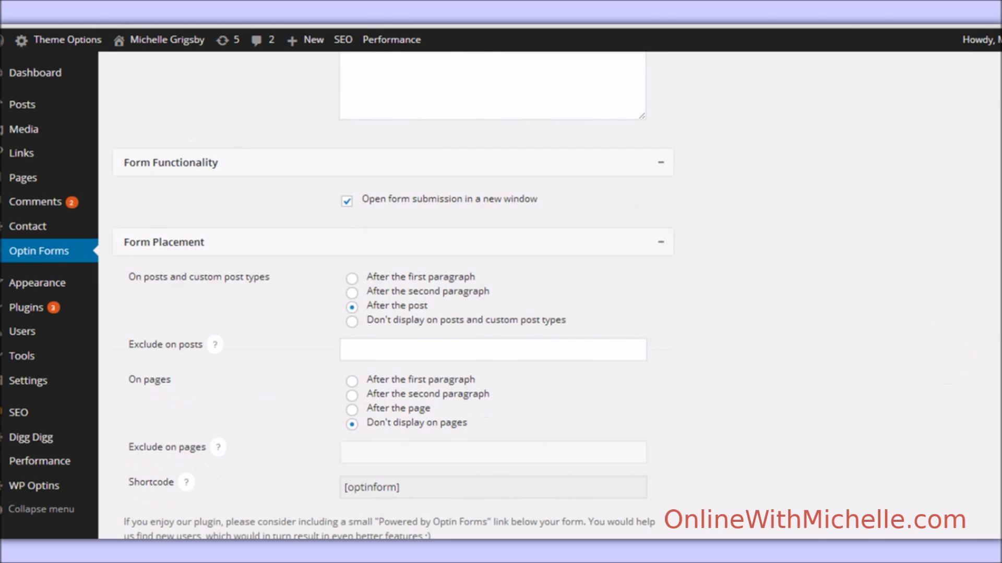
{"action": "scroll", "scroll_direction": "down", "scroll_amount": 3}
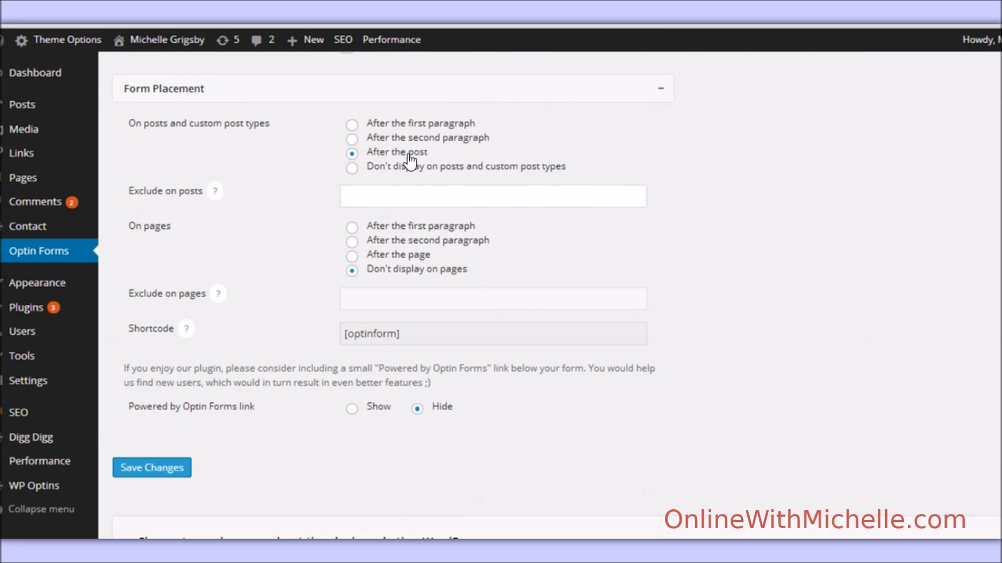
{"action": "left_click", "coordinate": [383, 196]}
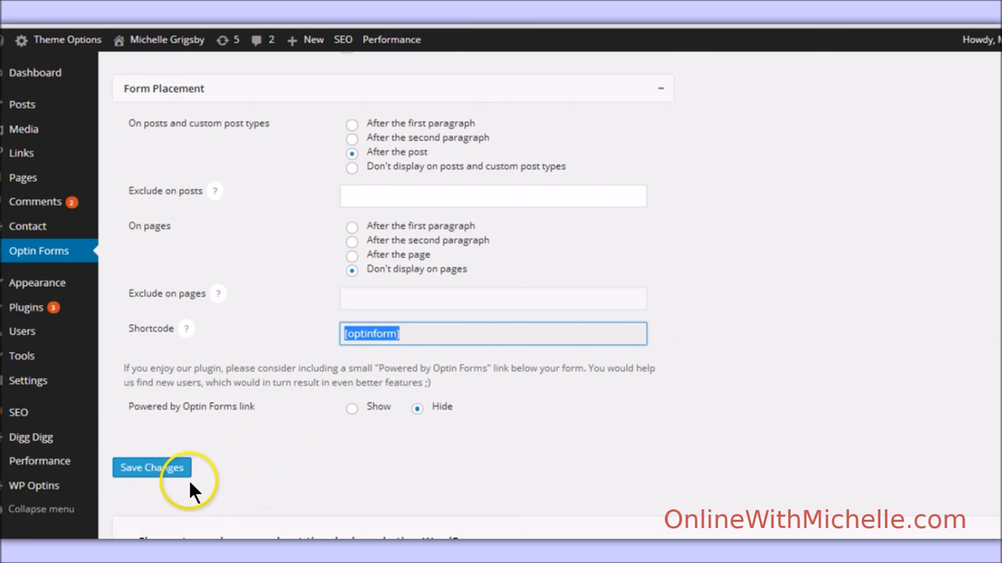
{"action": "left_click", "coordinate": [152, 468]}
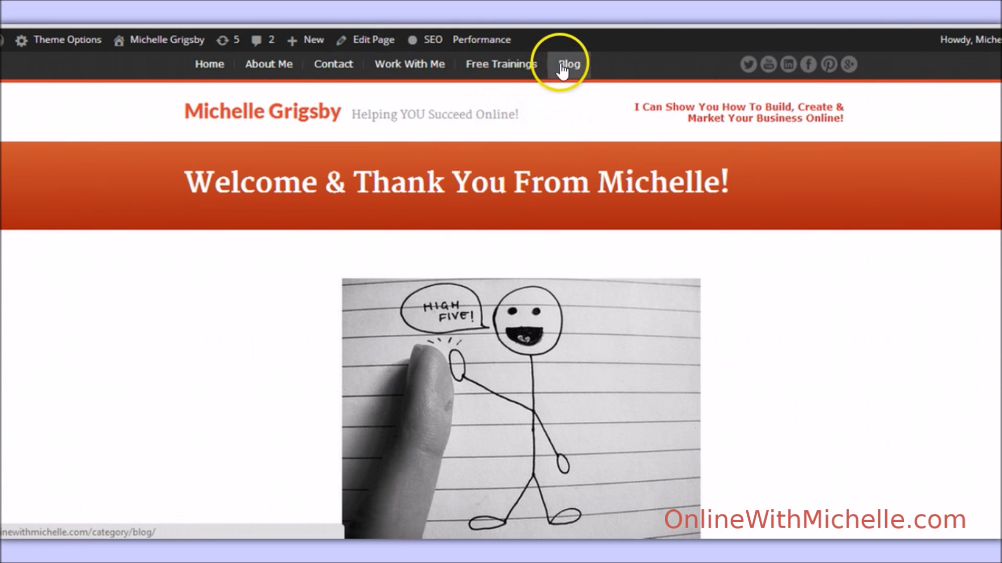
On the live site, open the Inspirational Short Story post from the Blog listing and scan it.
{"action": "left_click", "coordinate": [568, 65]}
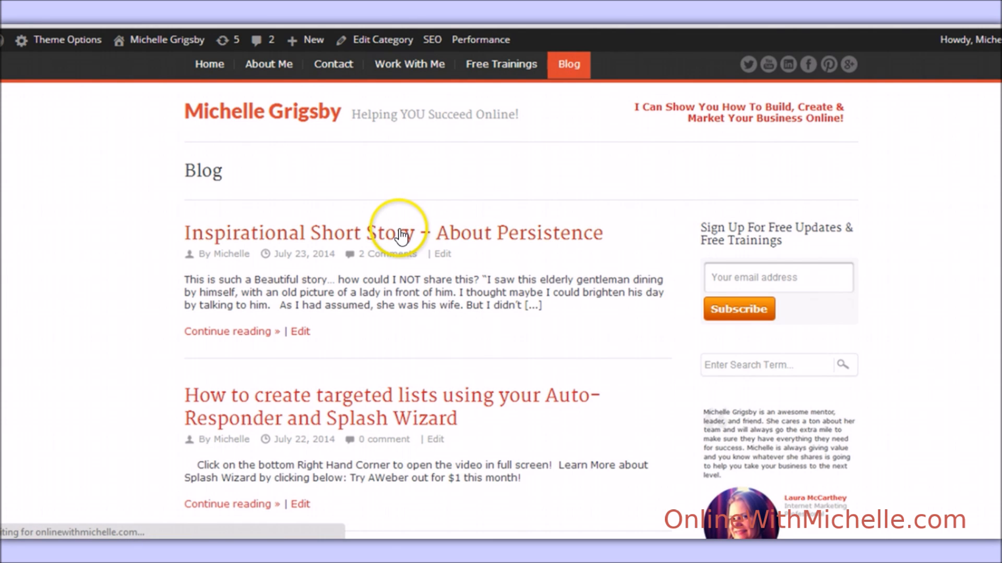
{"action": "left_click", "coordinate": [401, 233]}
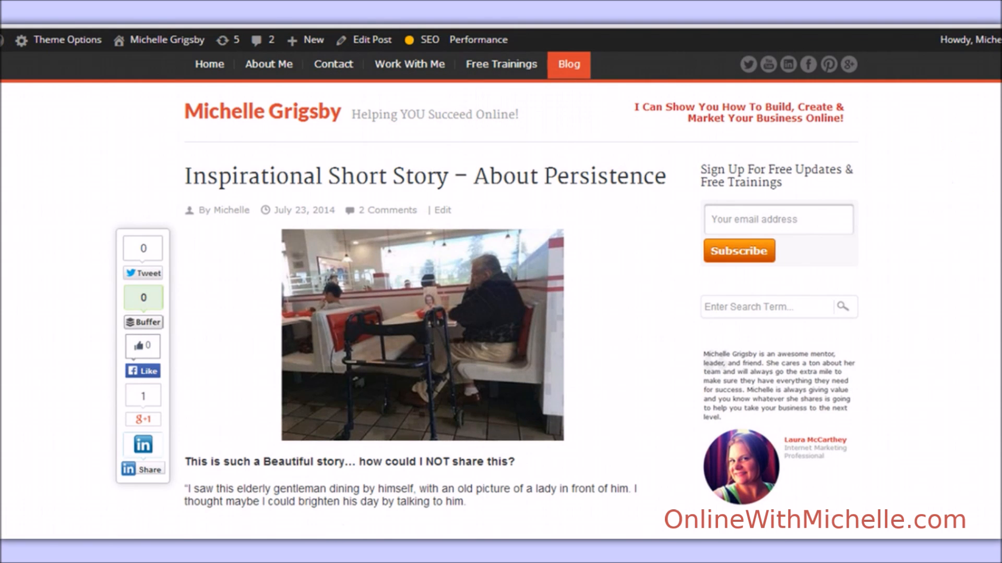
{"action": "scroll", "scroll_direction": "down", "scroll_amount": 3}
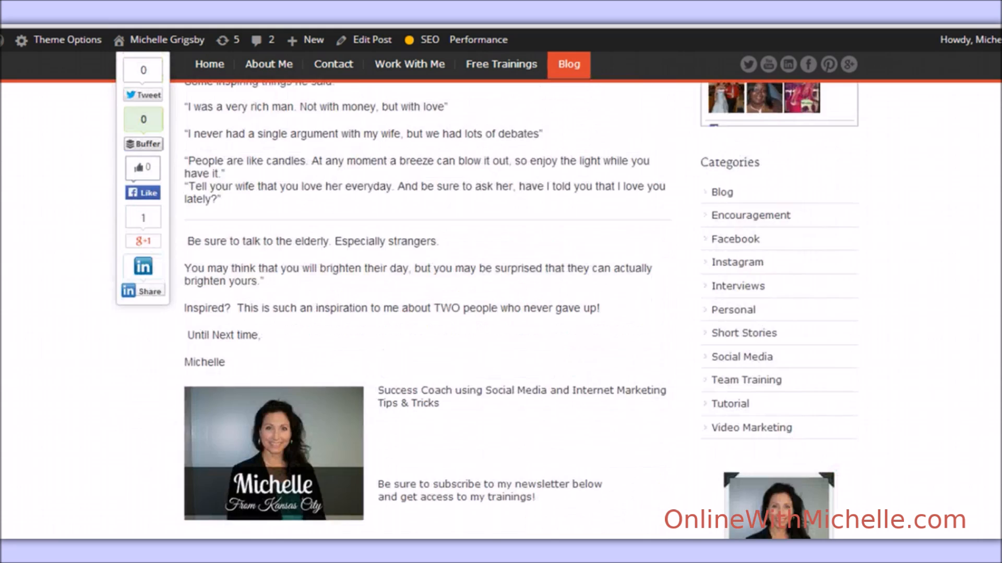
{"action": "scroll", "scroll_direction": "up", "scroll_amount": 3}
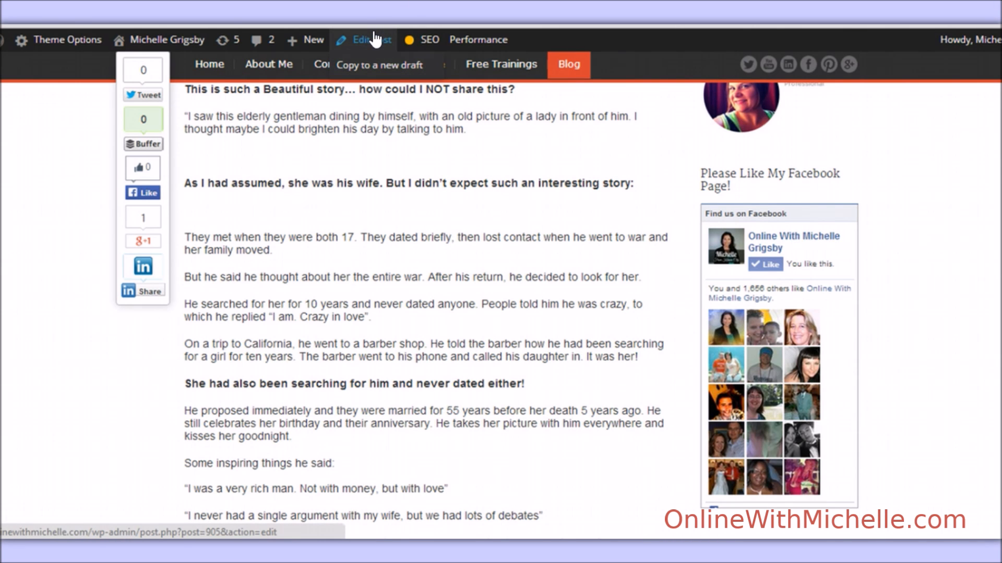
Edit the post in the Visual editor, place [optinform] after the ten-years paragraph, and update it.
{"action": "left_click", "coordinate": [364, 40]}
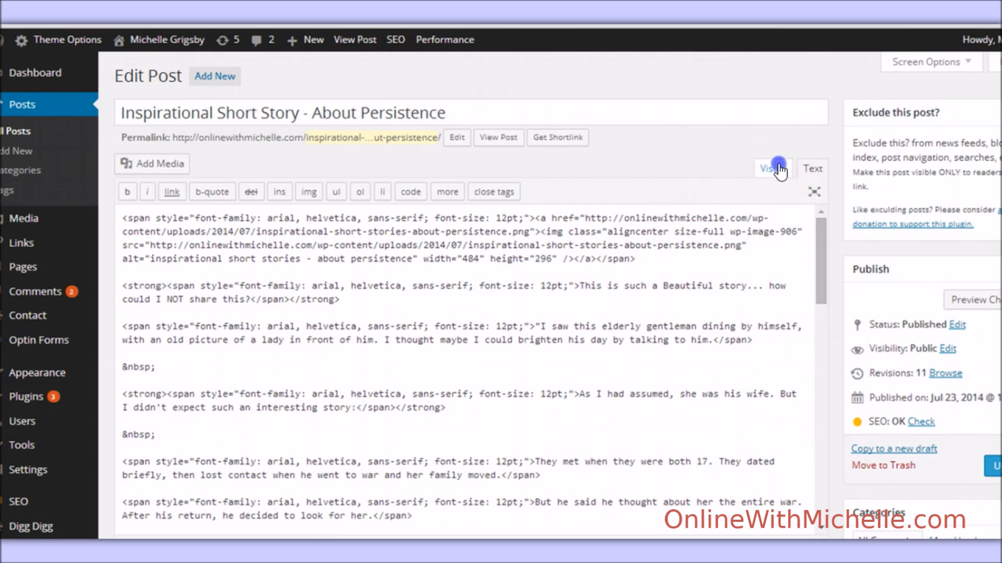
{"action": "left_click", "coordinate": [772, 169]}
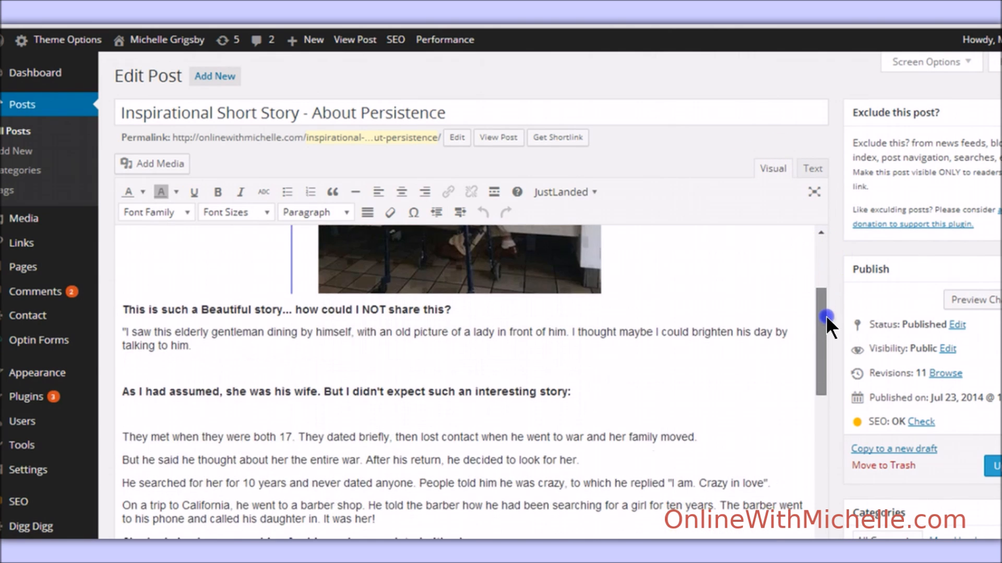
{"action": "scroll", "scroll_direction": "down", "scroll_amount": 3}
{"action": "type", "text": "[optinform]"}
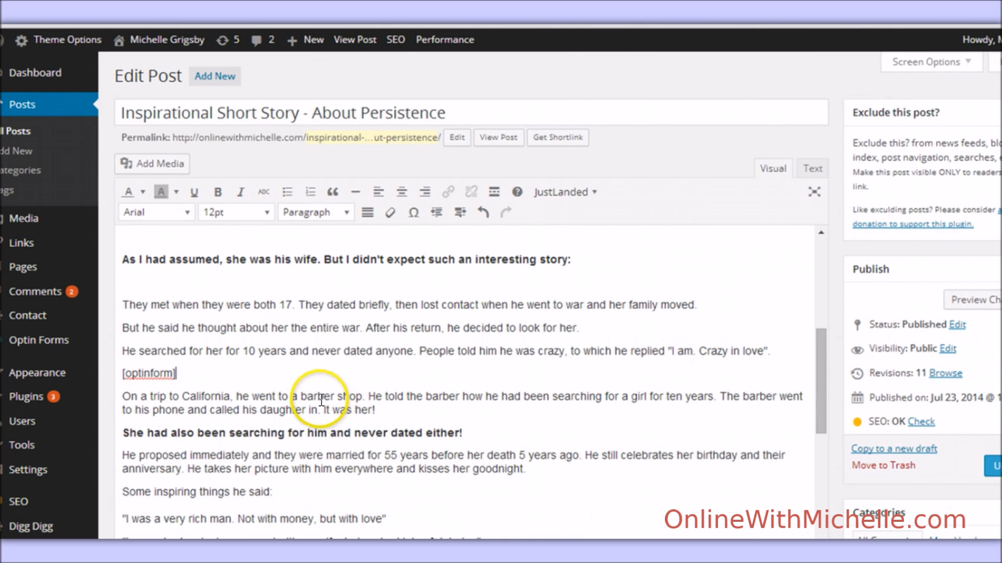
{"action": "double_click", "coordinate": [148, 374]}
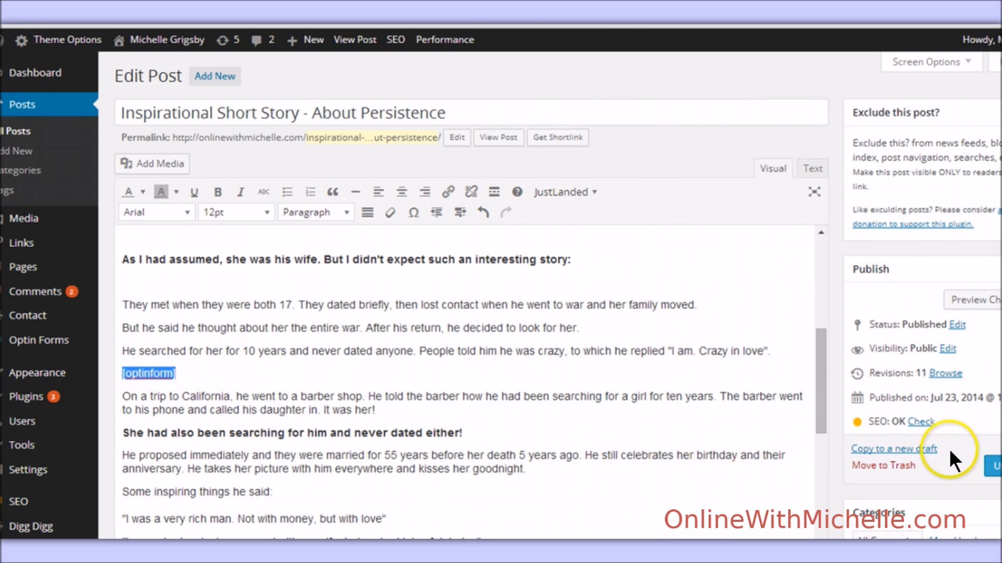
{"action": "left_click", "coordinate": [996, 465]}
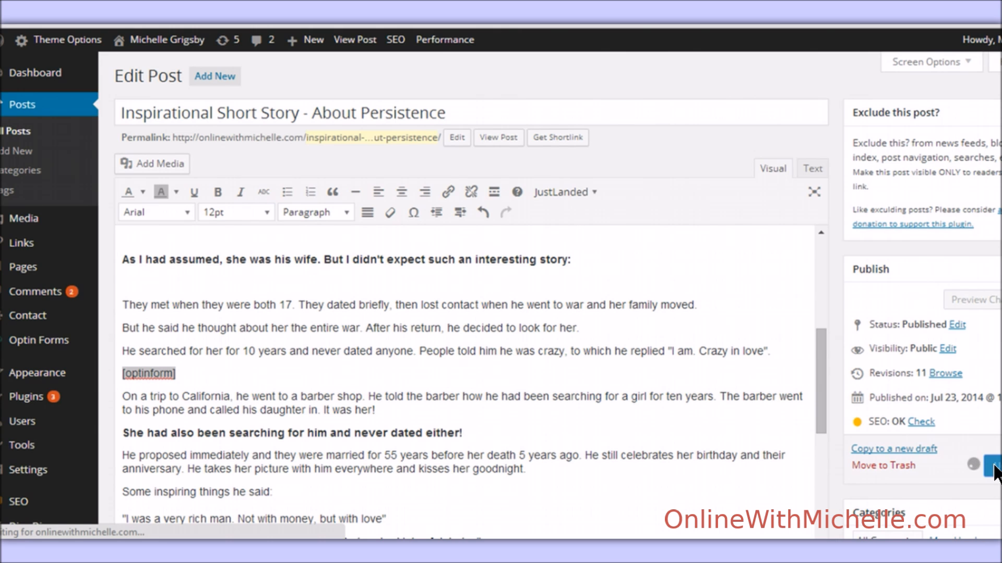
{"action": "left_click", "coordinate": [1000, 474]}
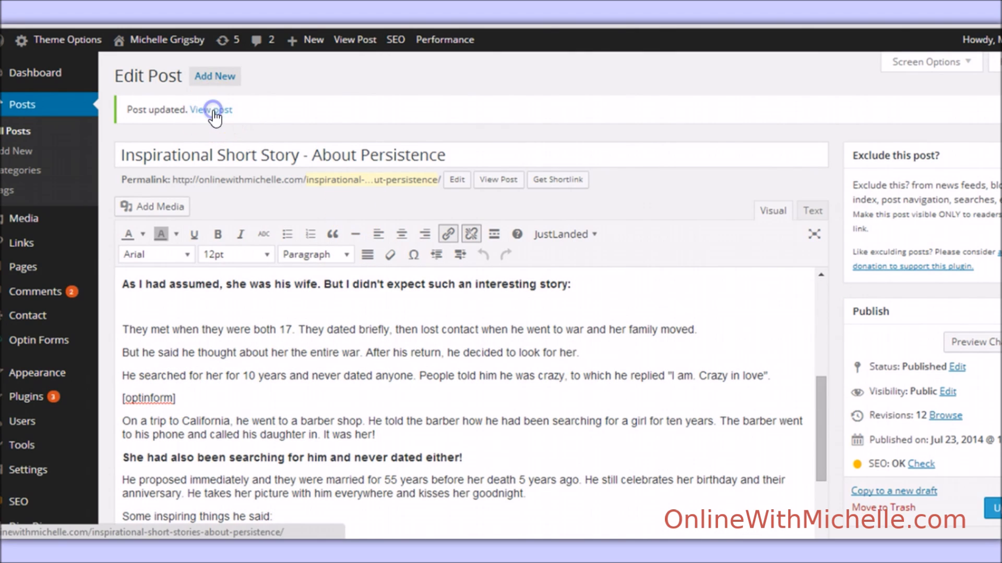
View the updated post with the Grab Free Trainings form mid-story, then head back to Optin Forms settings.
{"action": "left_click", "coordinate": [212, 110]}
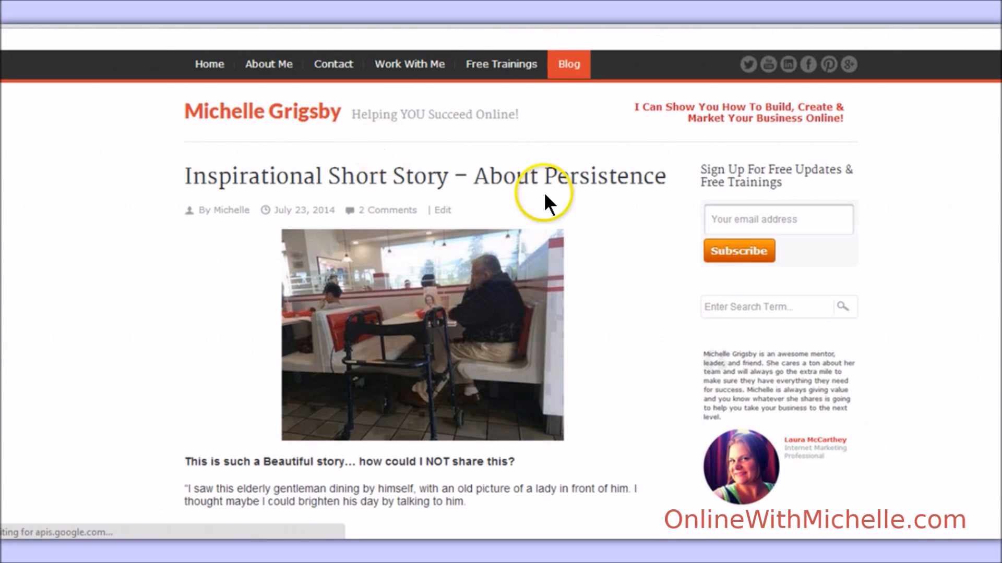
{"action": "scroll", "scroll_direction": "down", "scroll_amount": 3}
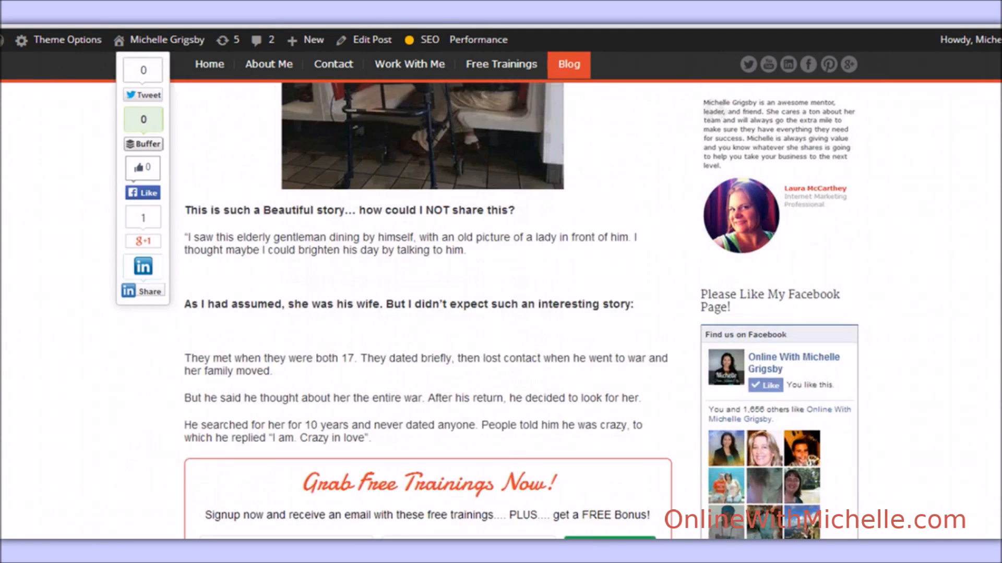
{"action": "scroll", "scroll_direction": "down", "scroll_amount": 3}
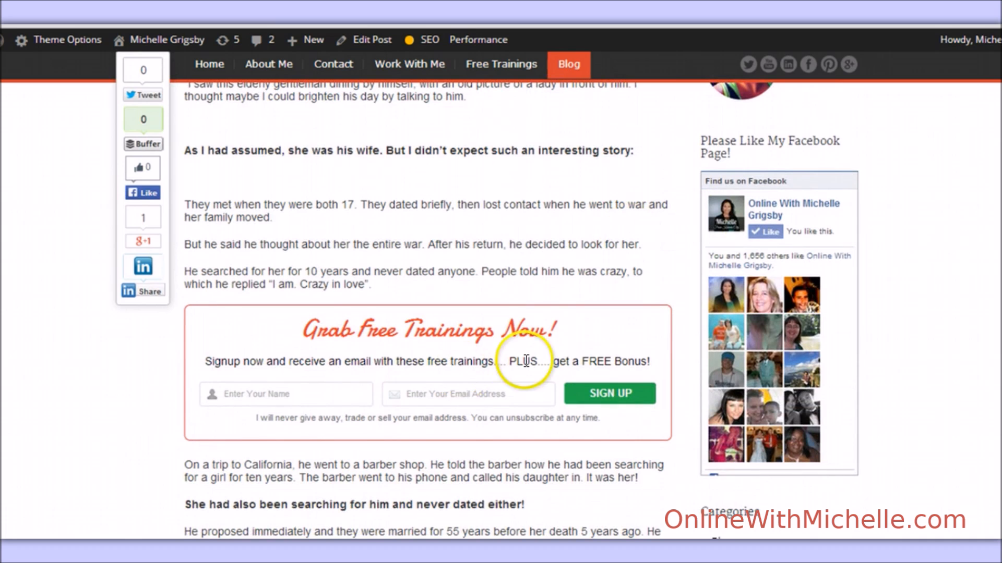
{"action": "left_click", "coordinate": [372, 39]}
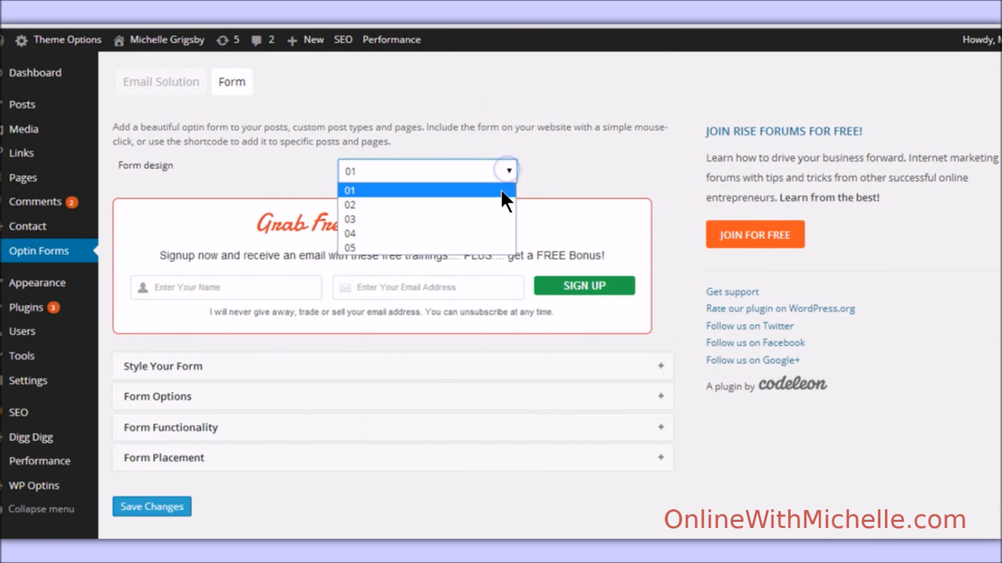
{"action": "left_click", "coordinate": [349, 205]}
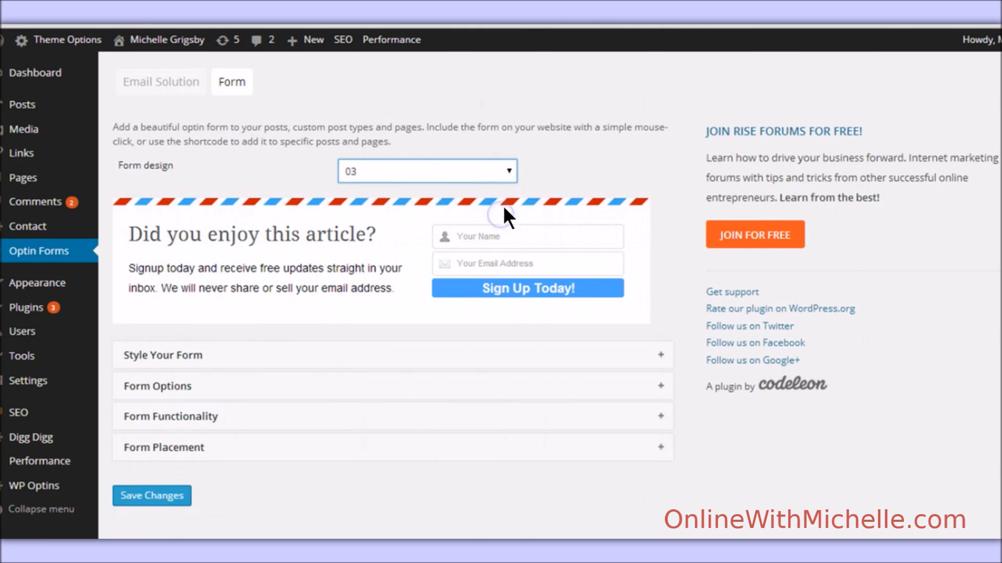
{"action": "left_click", "coordinate": [426, 171]}
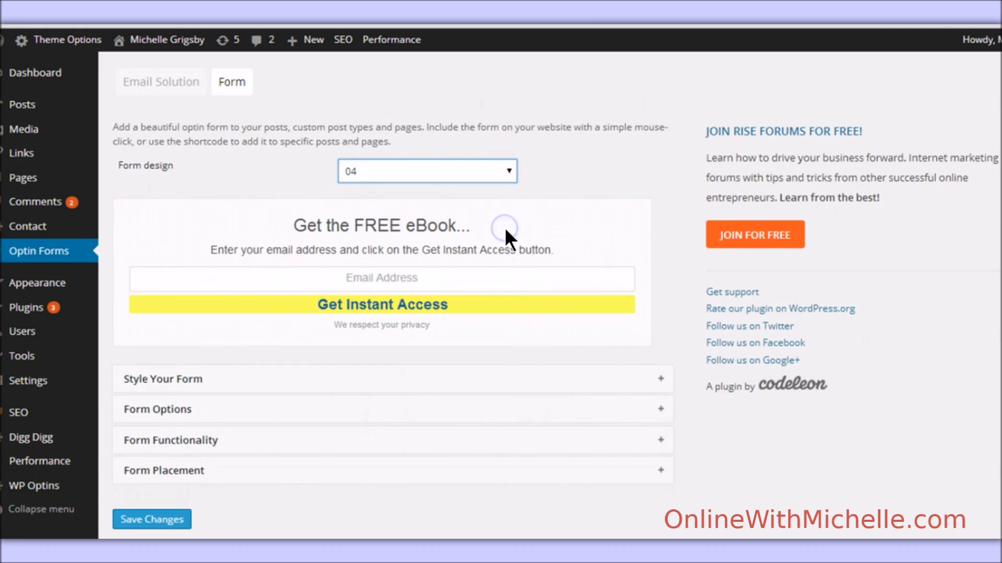
{"action": "left_click", "coordinate": [428, 171]}
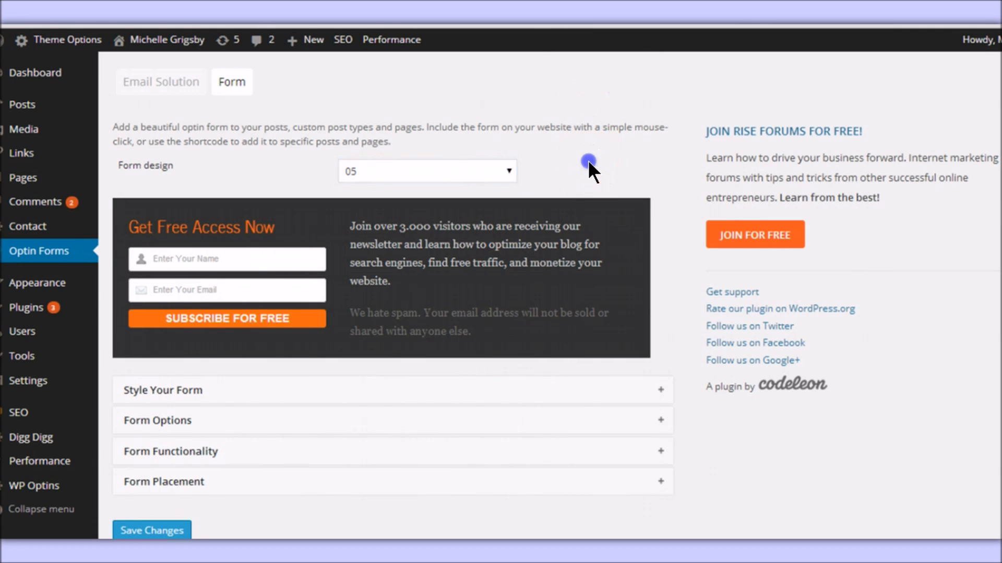
{"action": "left_click", "coordinate": [426, 171]}
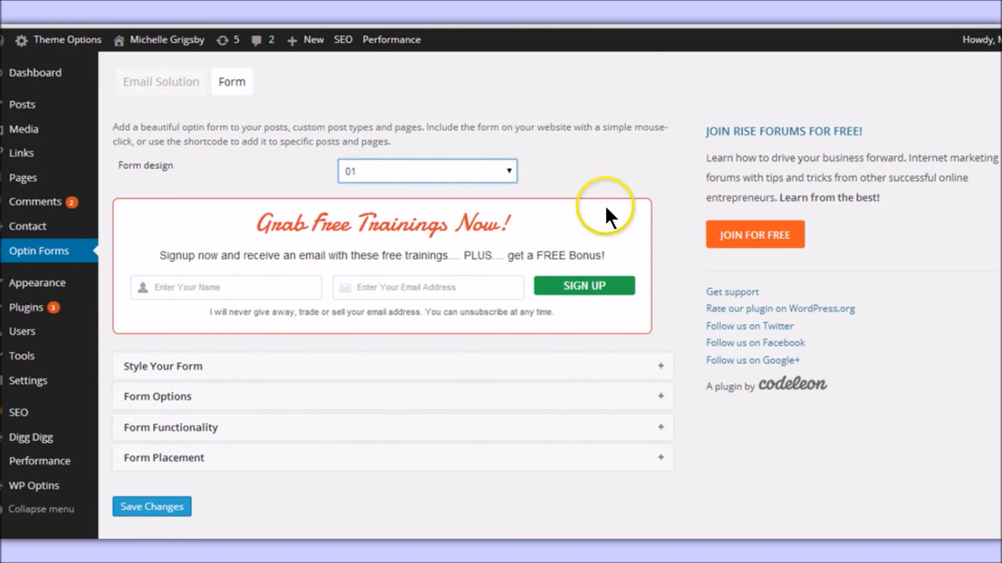
{"action": "mouse_move", "coordinate": [589, 178]}
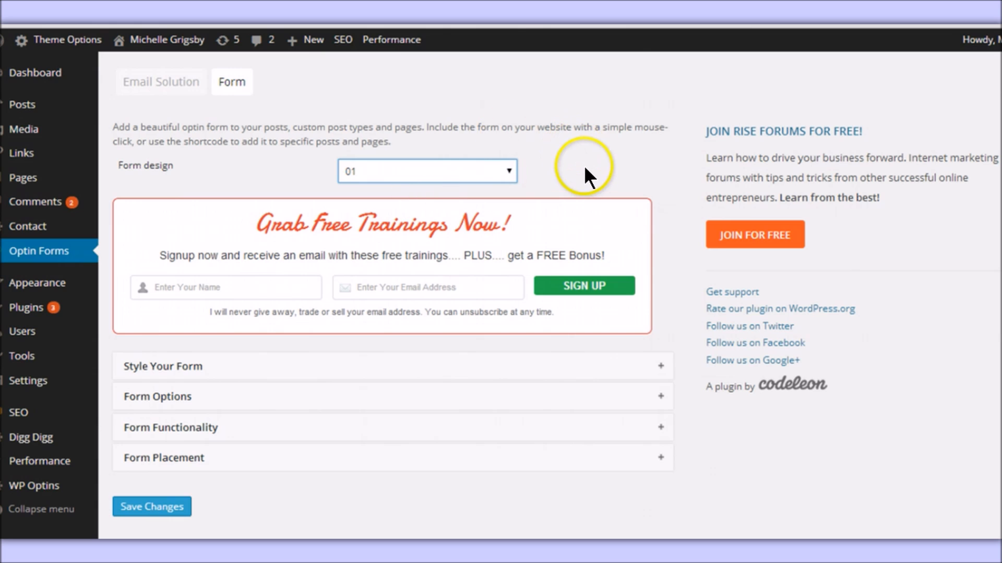